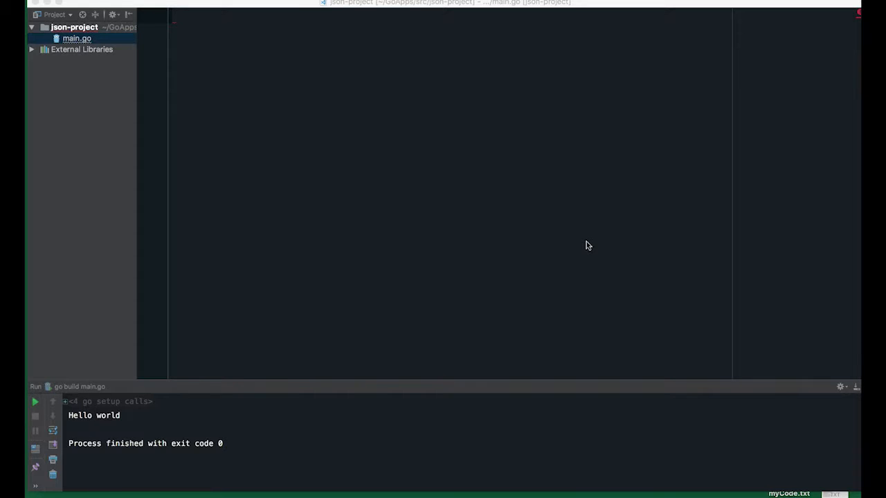
Start main.go with package main and an empty main function
{"action": "type", "text": "package main"}
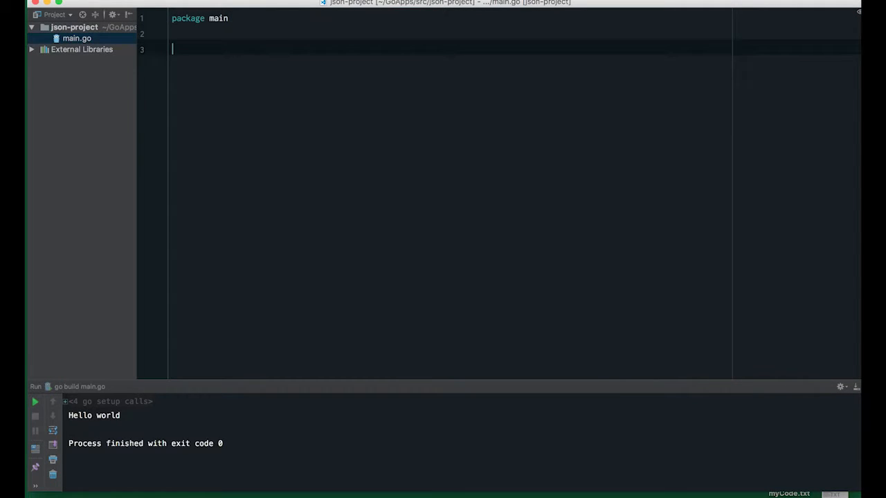
{"action": "type", "text": "func main()"}
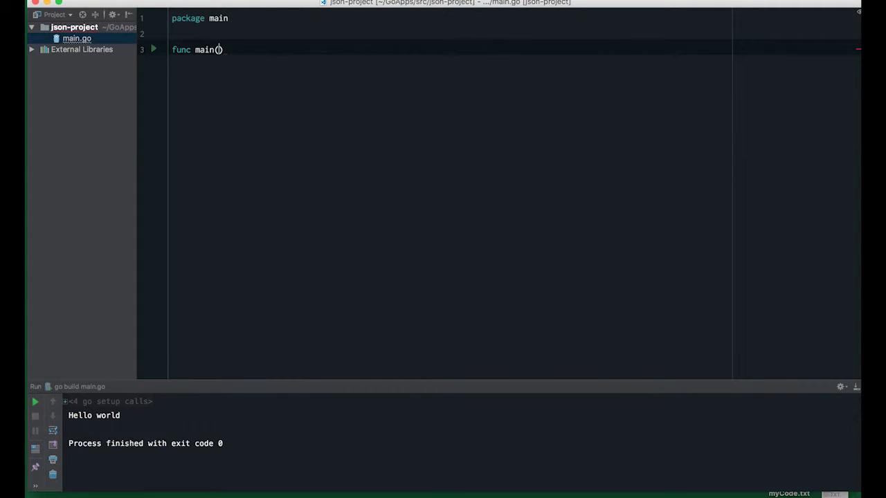
{"action": "type", "text": "{"}
{"action": "type", "text": "func "}
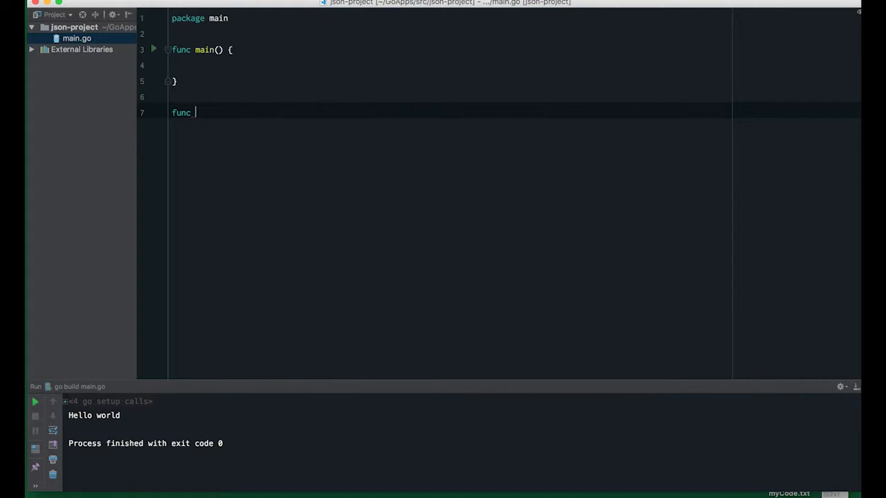
Add a checkError(err error) helper that calls log.Fatal when err != nil
{"action": "type", "text": "che"}
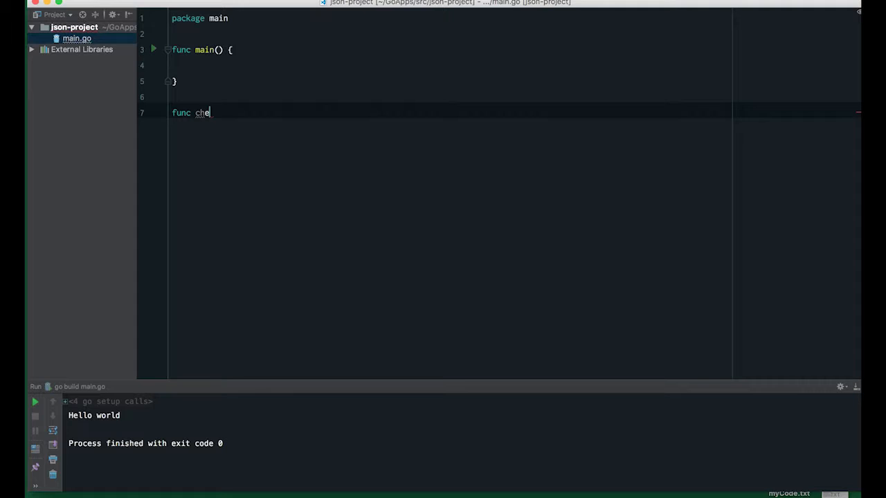
{"action": "type", "text": "ckErro"}
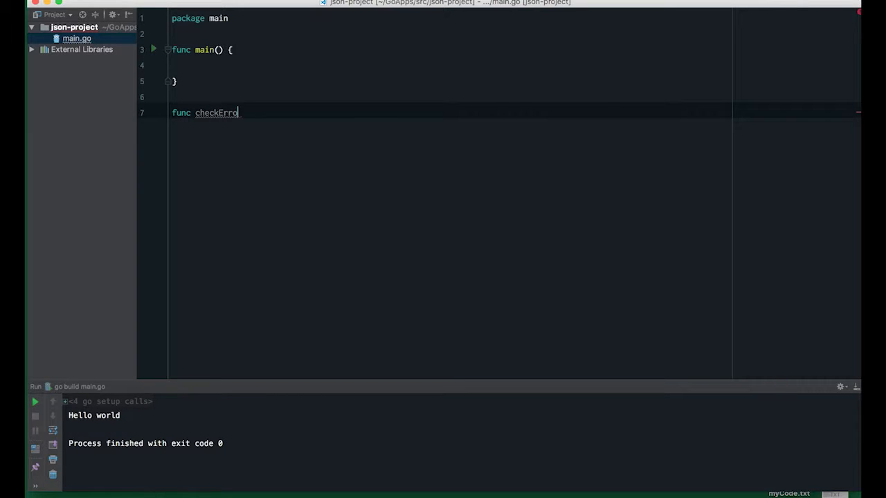
{"action": "type", "text": "r(err error) {"}
{"action": "type", "text": "if"}
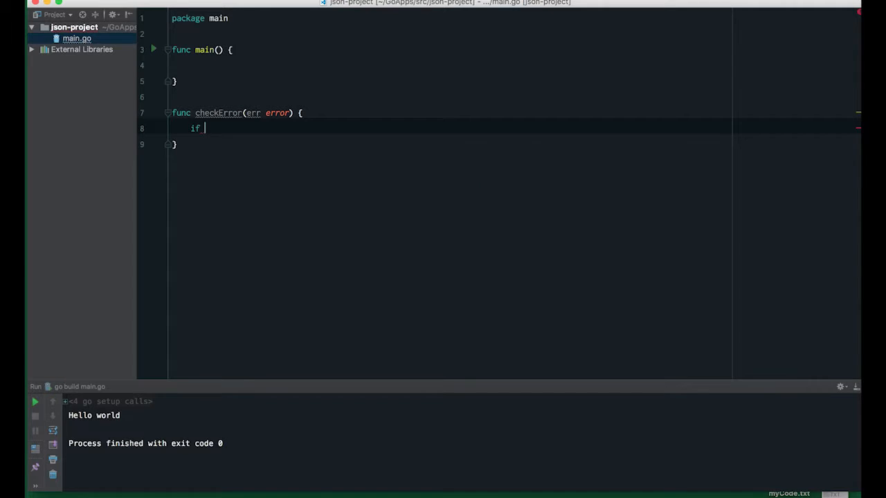
{"action": "type", "text": "err != nil {"}
{"action": "type", "text": "c"}
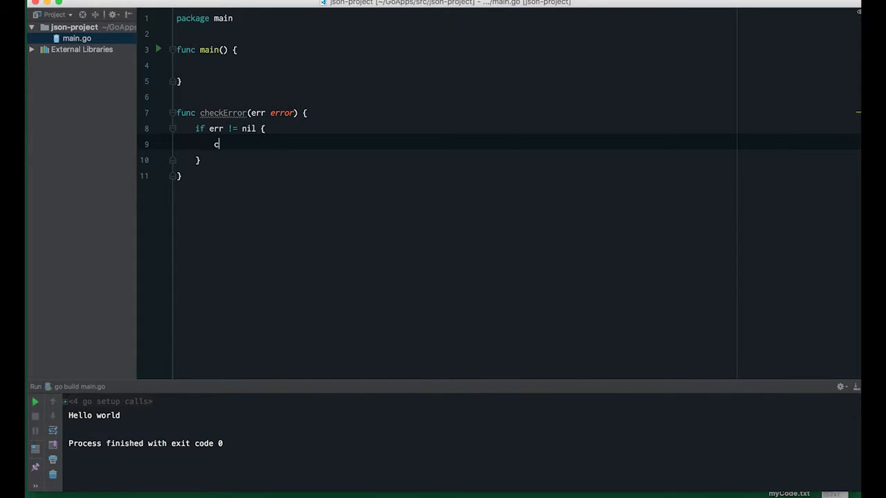
{"action": "type", "text": "log.Fatal(err"}
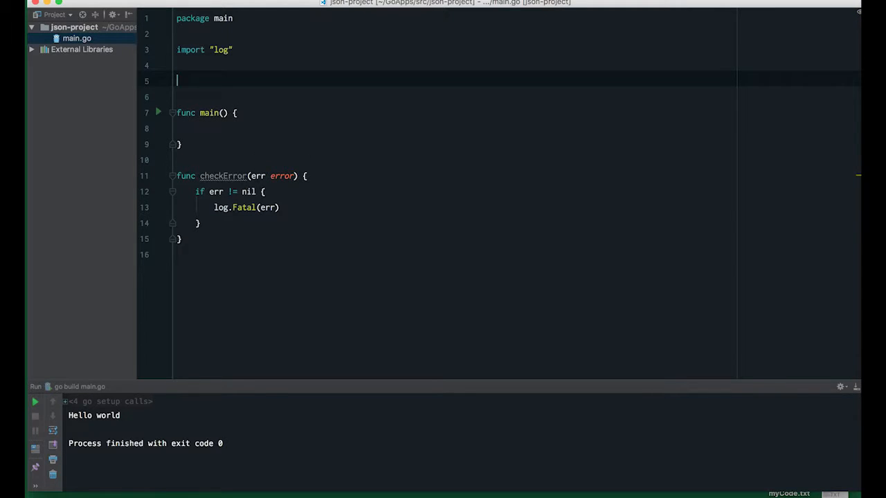
Declare type Message struct with Title string and Body string fields
{"action": "type", "text": "type"}
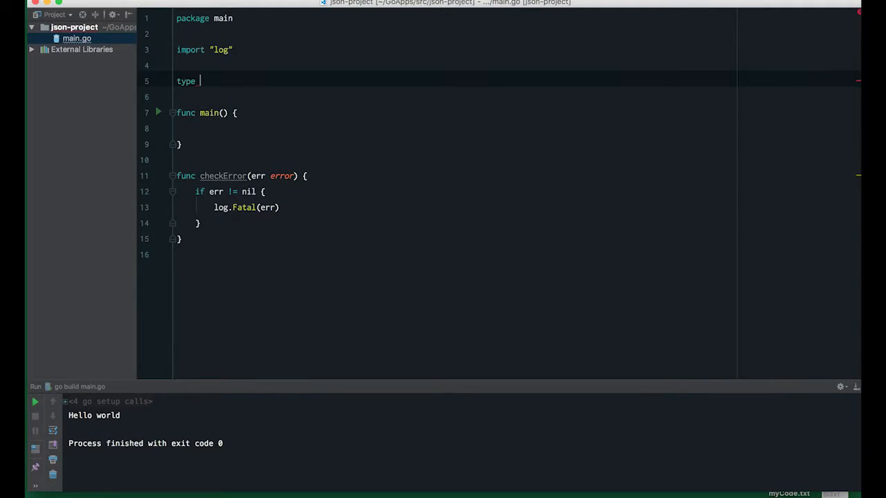
{"action": "type", "text": "Message struct {"}
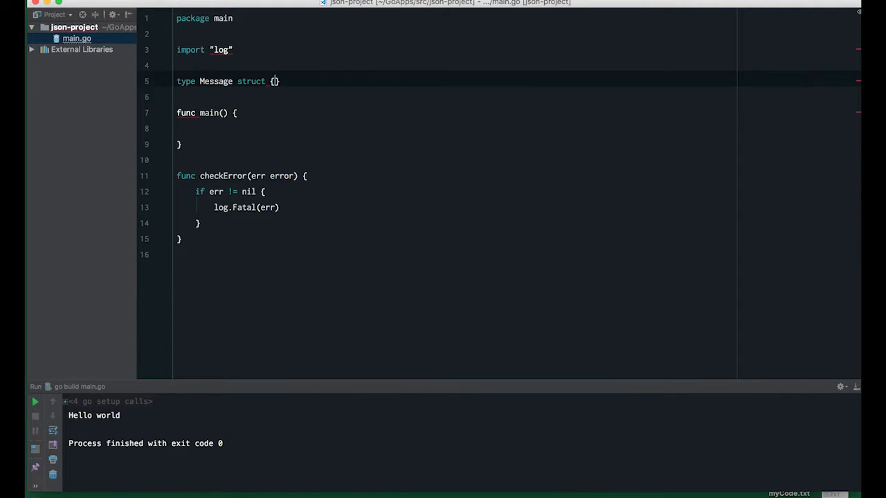
{"action": "type", "text": "Title string"}
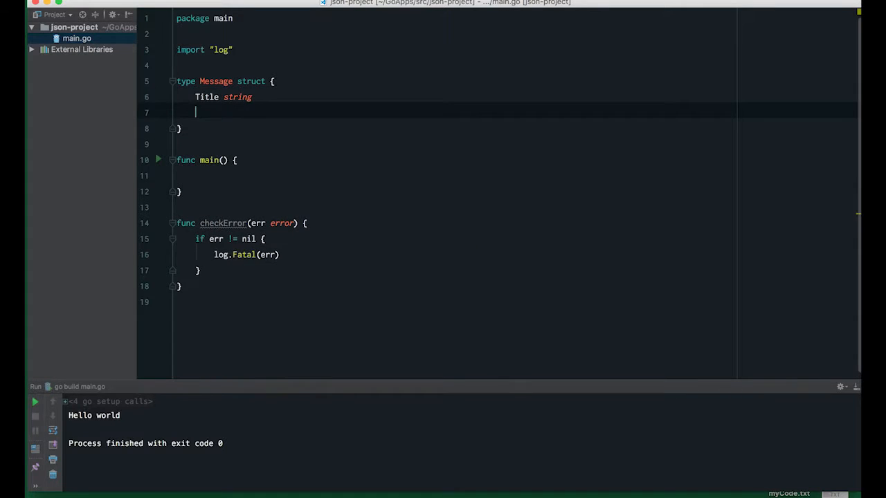
{"action": "type", "text": "Body string"}
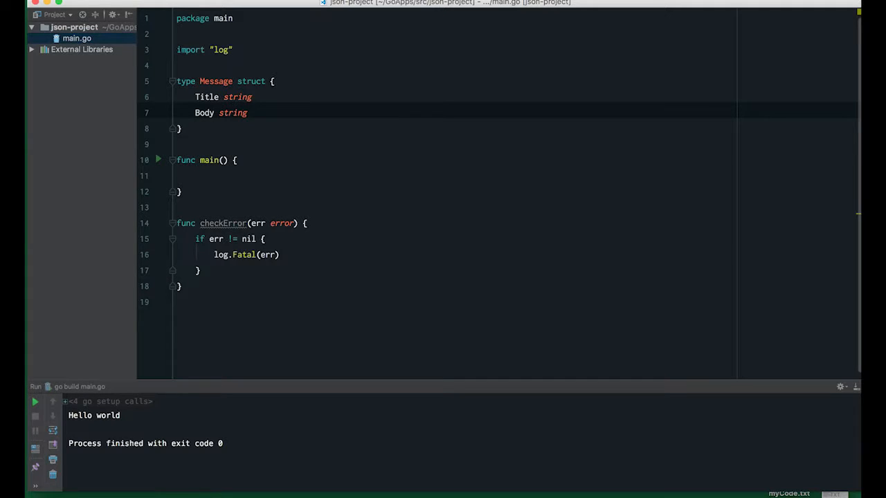
{"action": "mouse_move", "coordinate": [247, 166]}
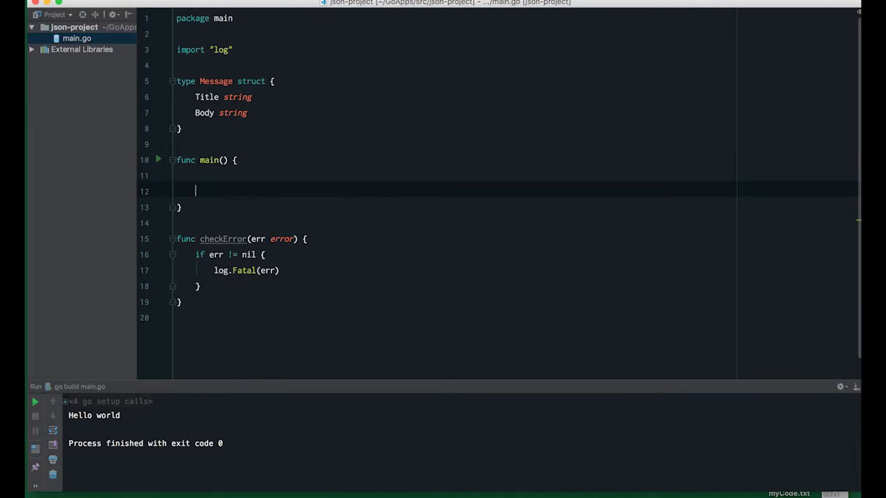
Build message := Message{Title: "Hello World", Body: "This is a wonderful message i am sending to you"}
{"action": "type", "text": "message := Message{"}
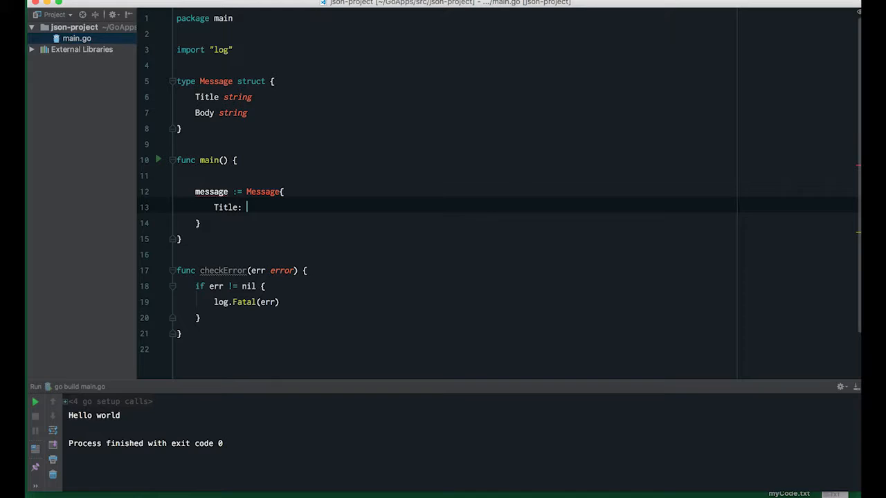
{"action": "type", "text": "\"Hello \""}
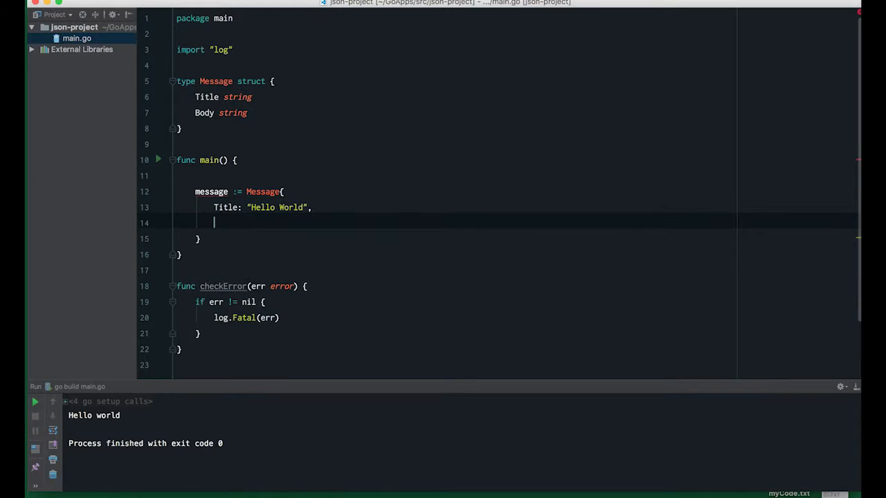
{"action": "type", "text": "Body: \"This"}
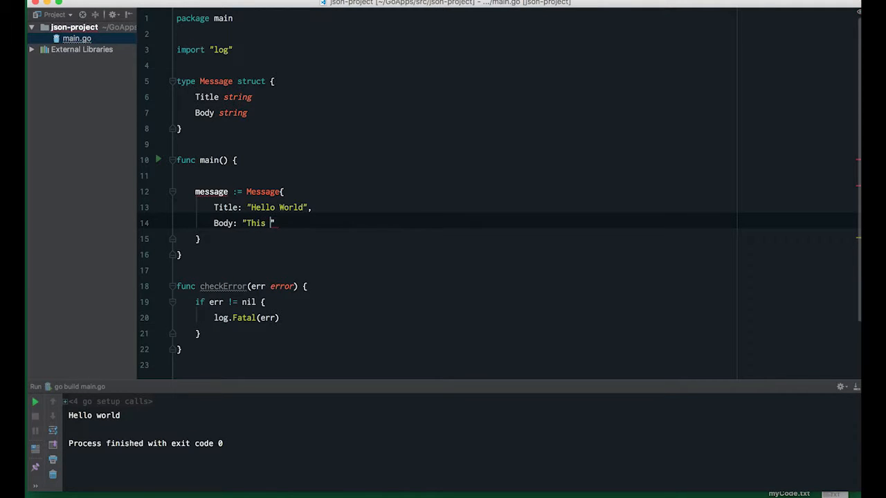
{"action": "type", "text": "is a wonderful"}
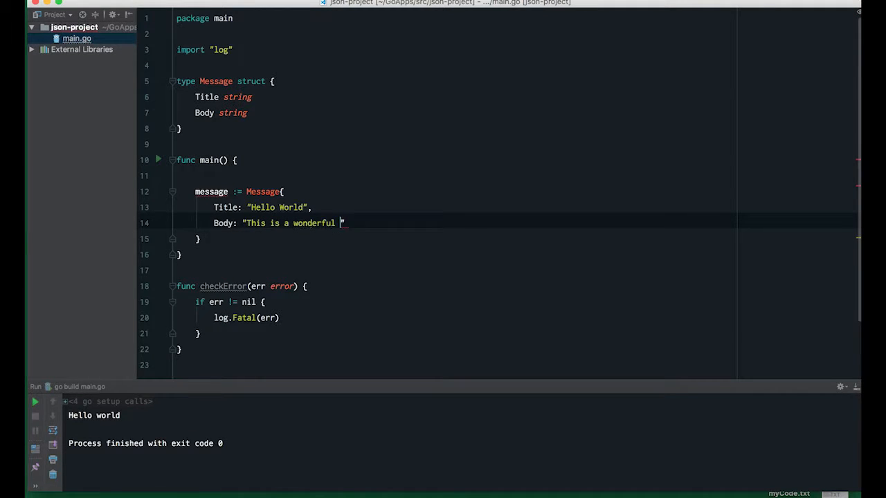
{"action": "type", "text": "message i am s"}
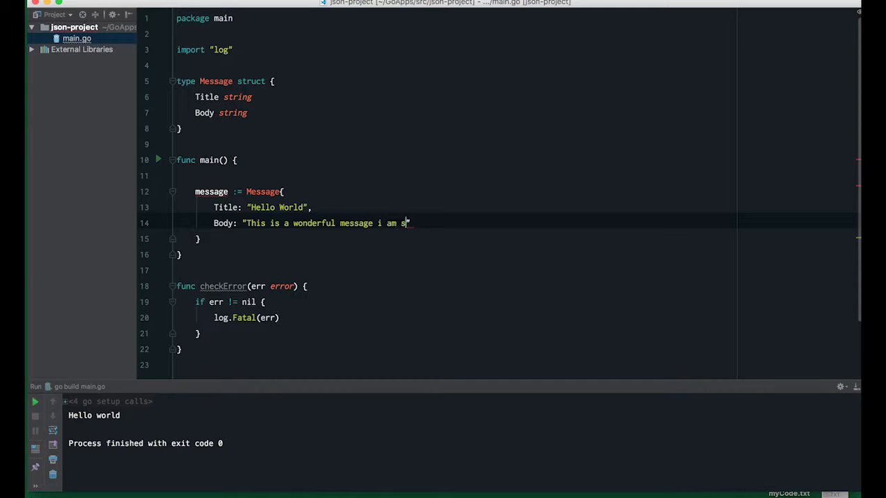
{"action": "type", "text": "ending to"}
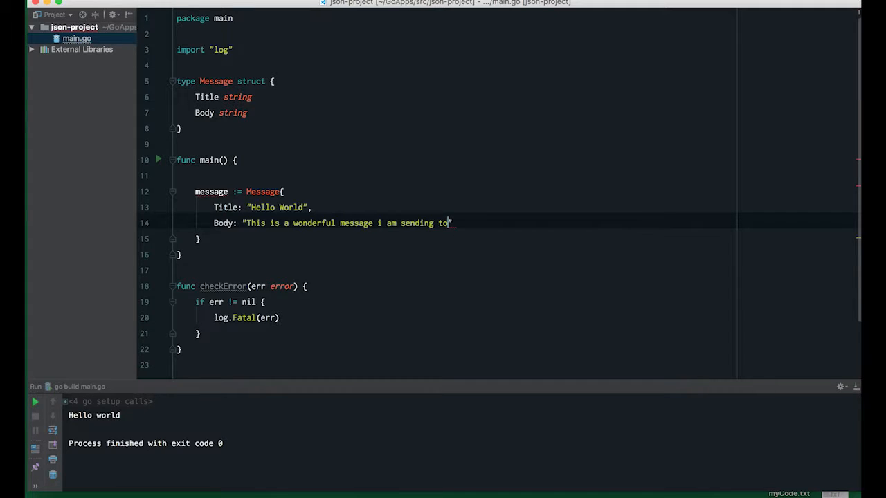
{"action": "type", "text": "you\""}
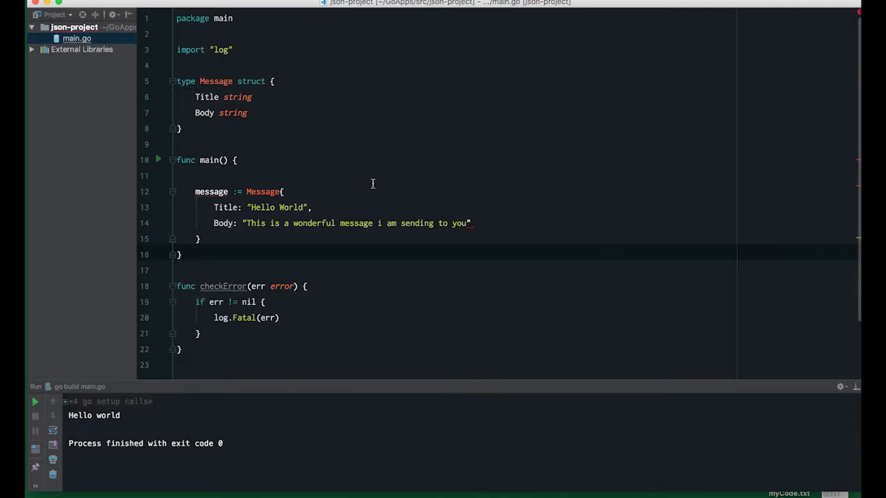
{"action": "type", "text": ","}
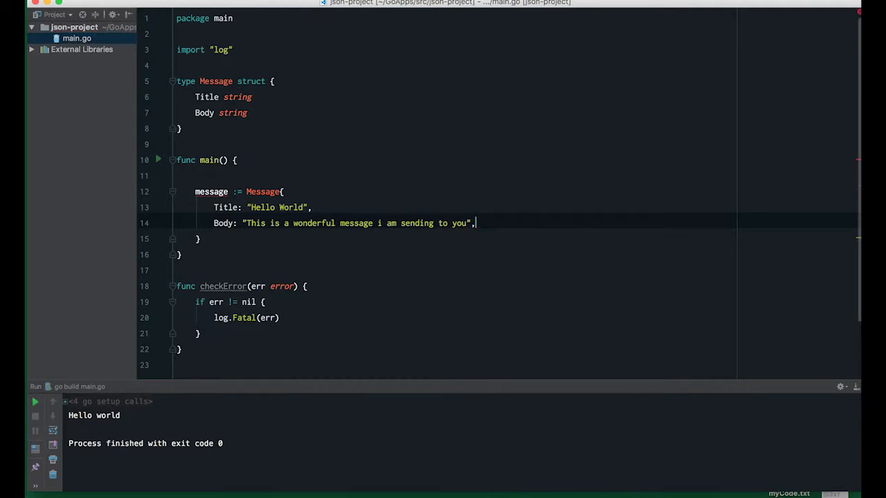
Write data, err := json.Marshal(message) followed by checkError(err)
{"action": "scroll", "scroll_direction": "up", "scroll_amount": 3}
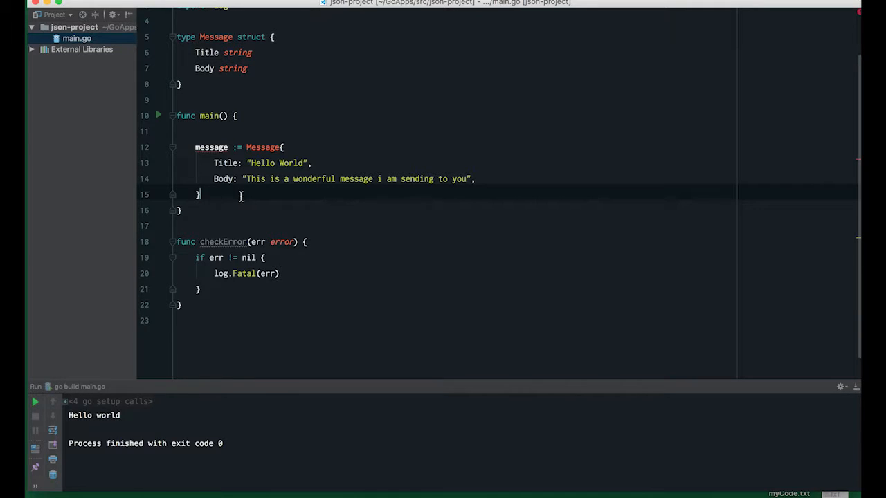
{"action": "key", "text": "Return"}
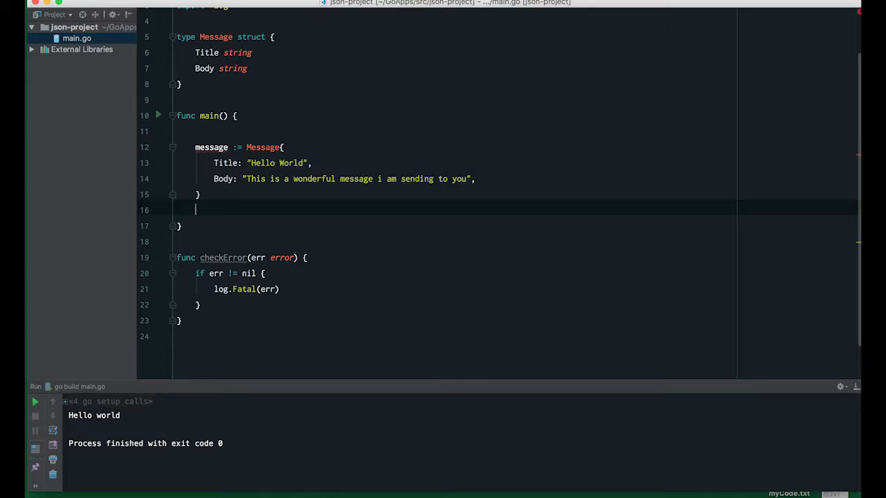
{"action": "type", "text": "data := jso"}
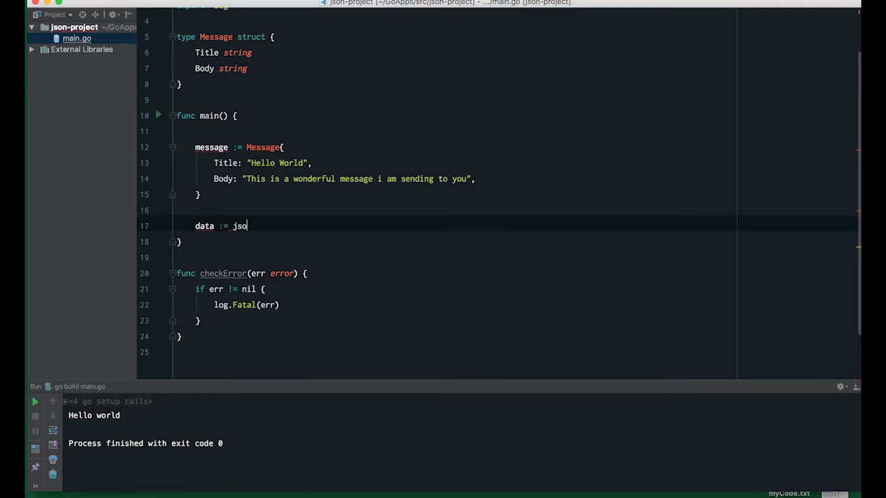
{"action": "type", "text": ".Marshal("}
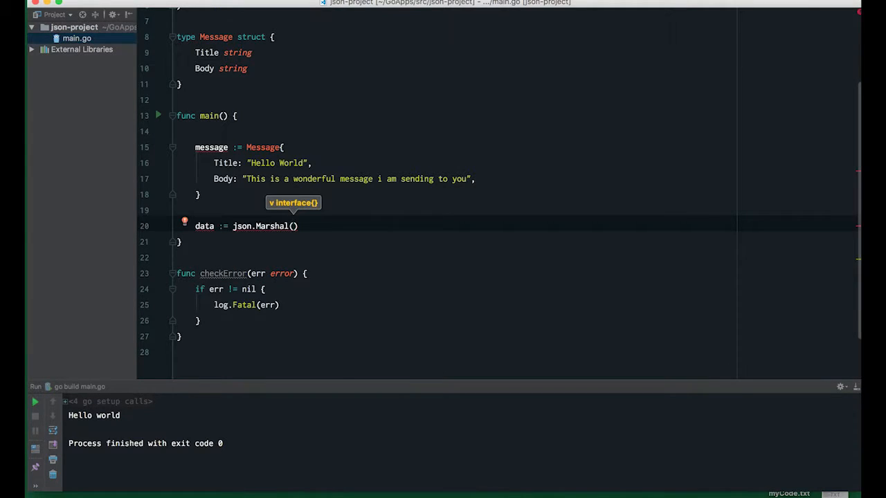
{"action": "type", "text": "message"}
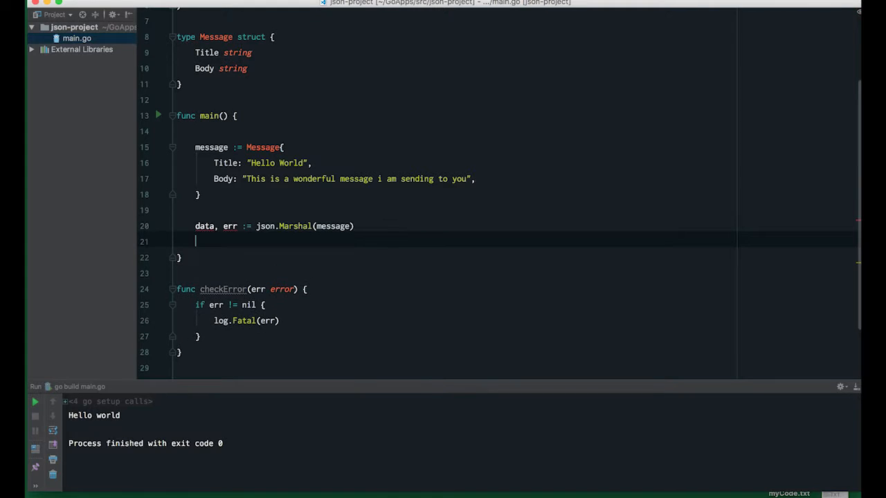
{"action": "type", "text": "checkError(err"}
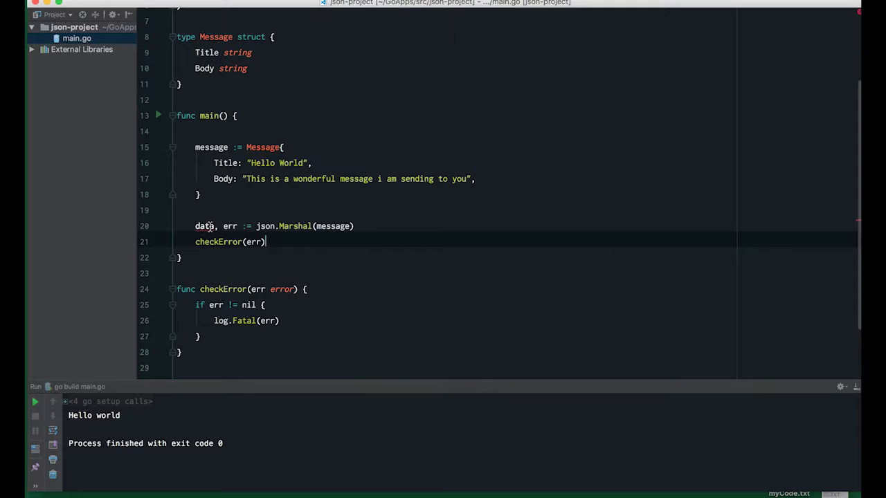
Print the marshalled bytes with fmt.Println(string(data))
{"action": "key", "text": "Return"}
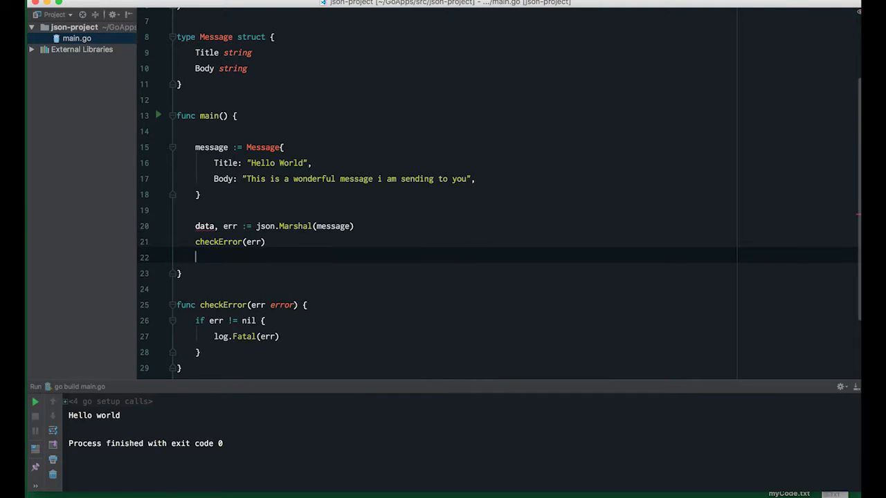
{"action": "type", "text": "fm"}
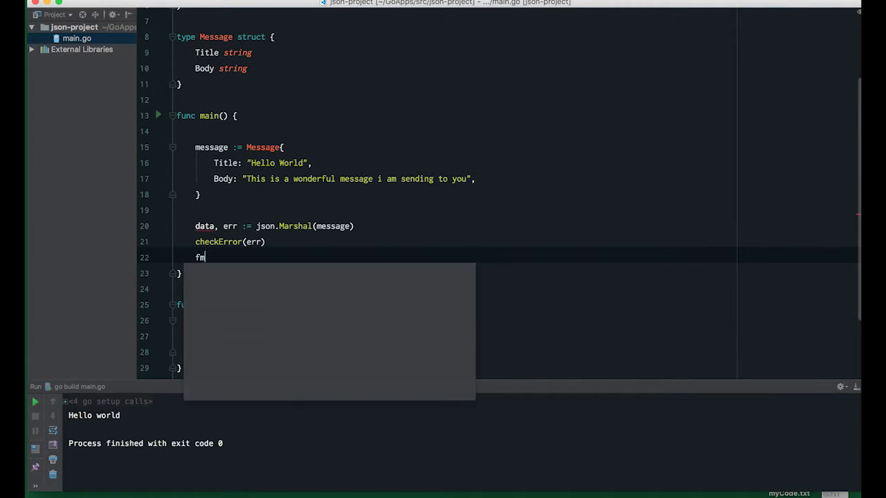
{"action": "type", "text": "t.Println("}
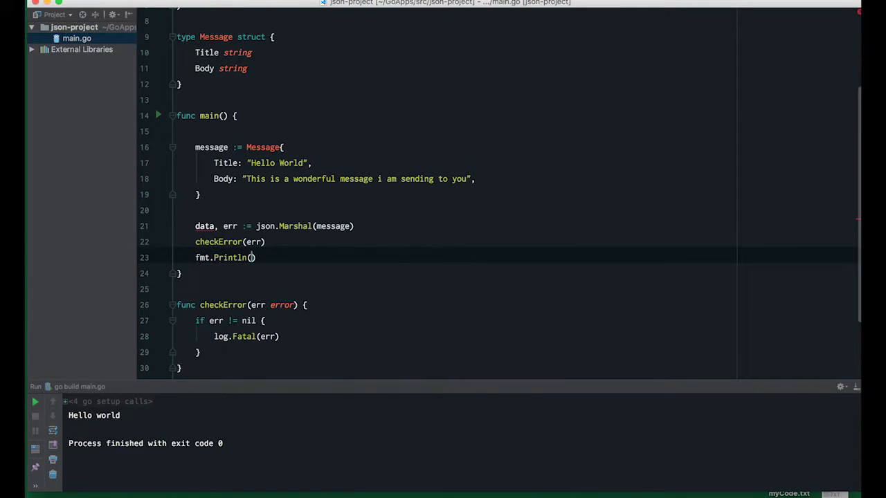
{"action": "type", "text": "string(data"}
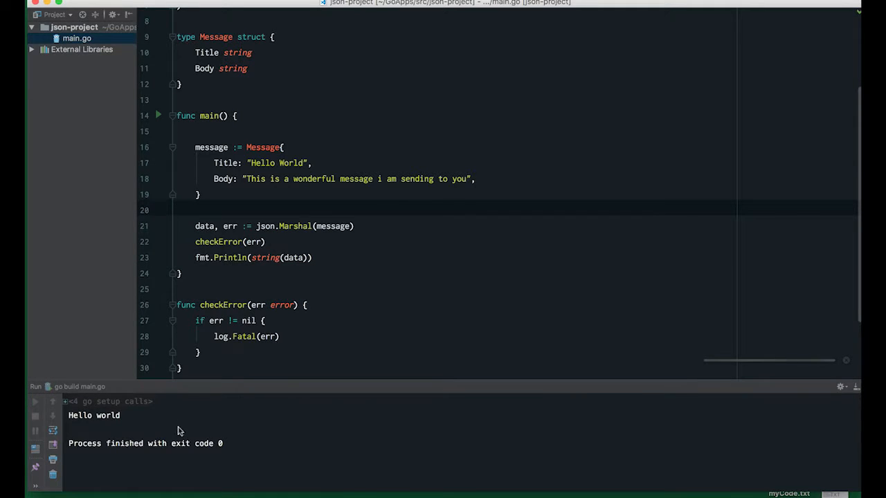
Run main.go and highlight the printed JSON line with Title and Body fields
{"action": "left_click", "coordinate": [35, 402]}
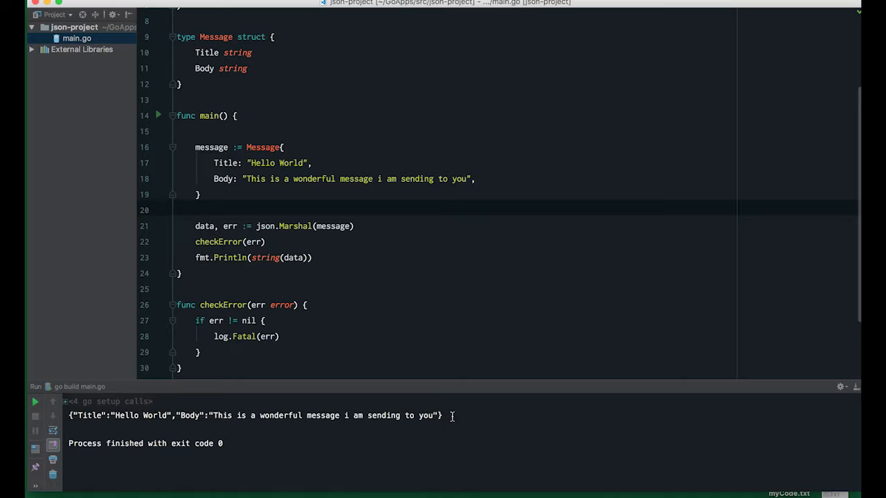
{"action": "triple_click", "coordinate": [256, 416]}
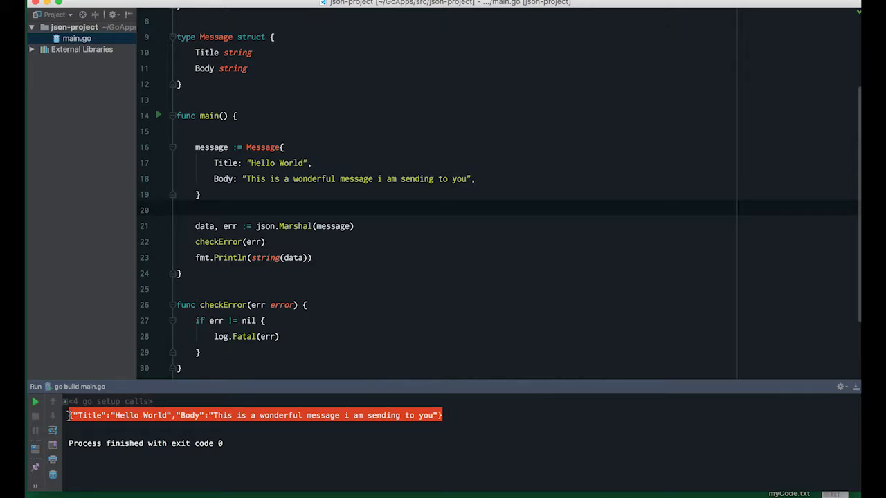
{"action": "mouse_move", "coordinate": [316, 234]}
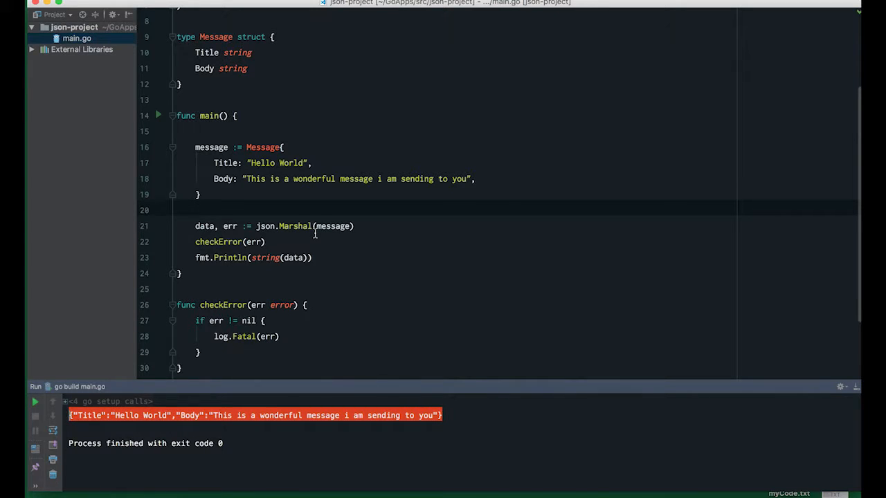
{"action": "mouse_move", "coordinate": [322, 255]}
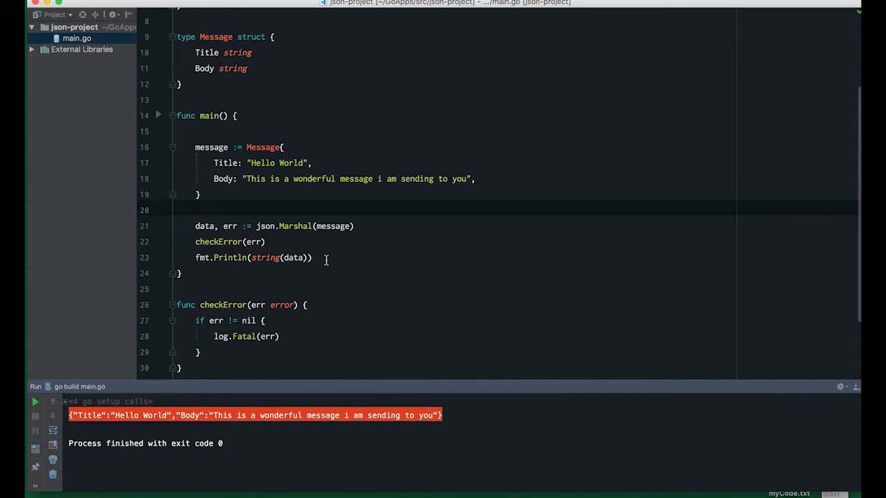
Replace the marshal-and-print lines with buf := new(bytes.Buffer)
{"action": "left_click_drag", "start_coordinate": [195, 225], "coordinate": [313, 257]}
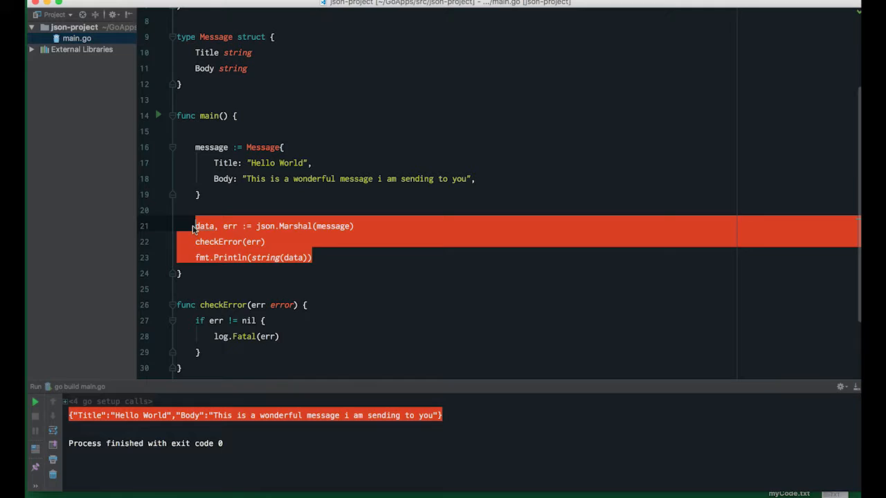
{"action": "type", "text": "buf :="}
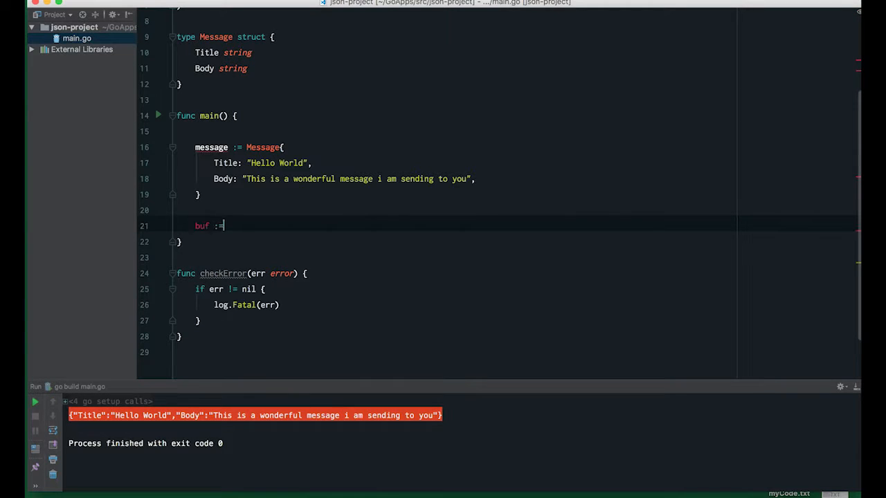
{"action": "type", "text": "new"}
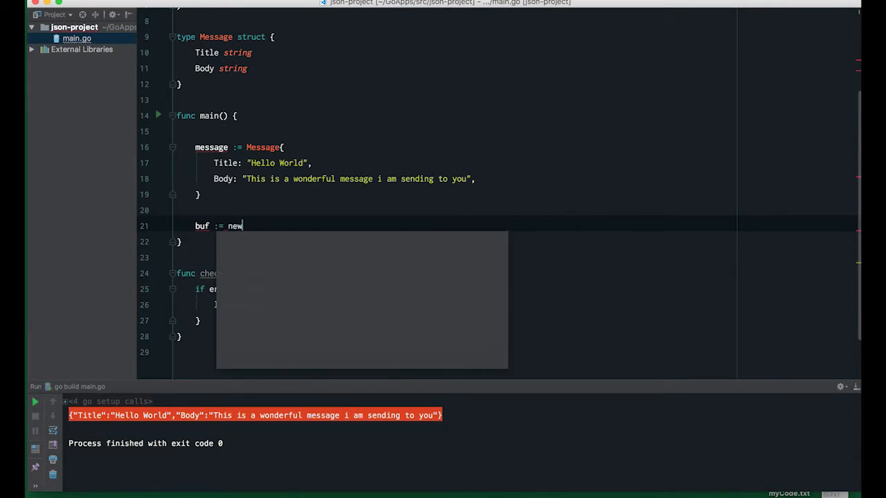
{"action": "type", "text": "(bytes.Buffer"}
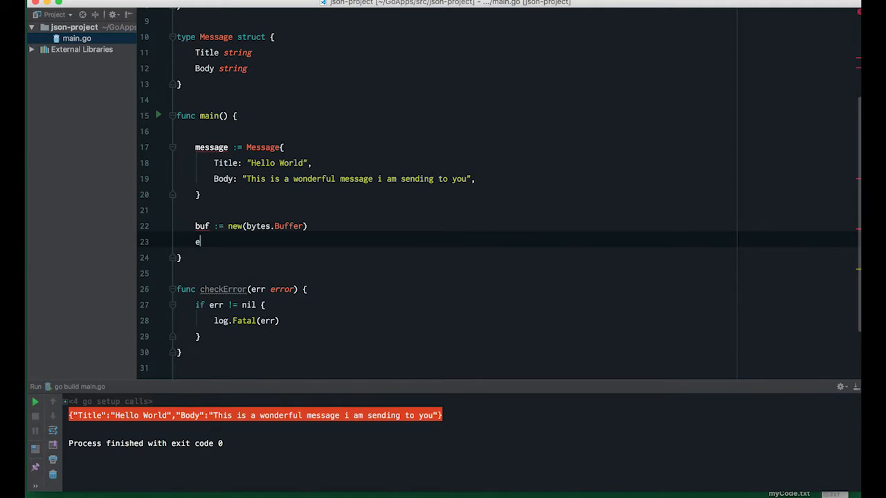
Create encoder := json.NewEncoder(buf) and call encoder.Encode(message)
{"action": "type", "text": "ncoder :="}
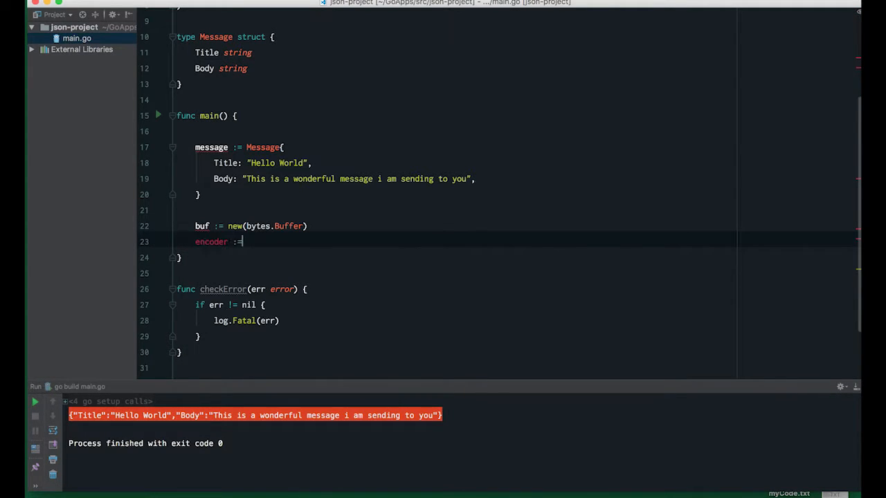
{"action": "type", "text": "j"}
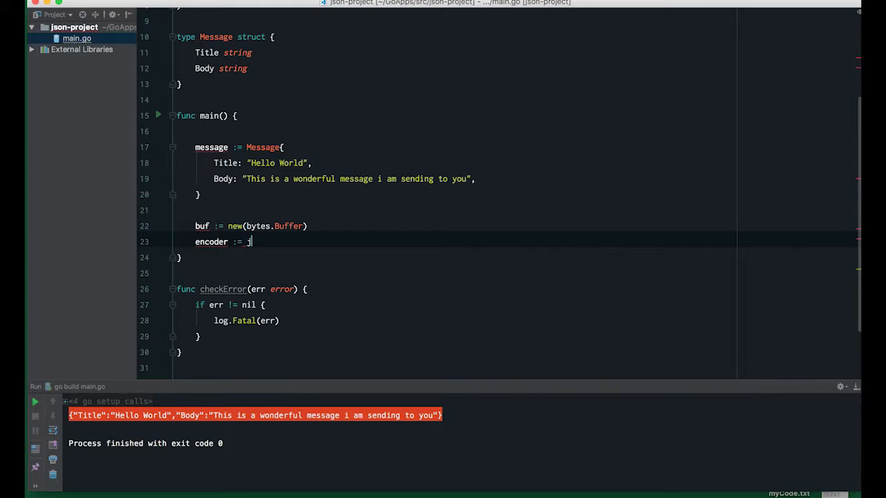
{"action": "type", "text": "son.NewEncoder("}
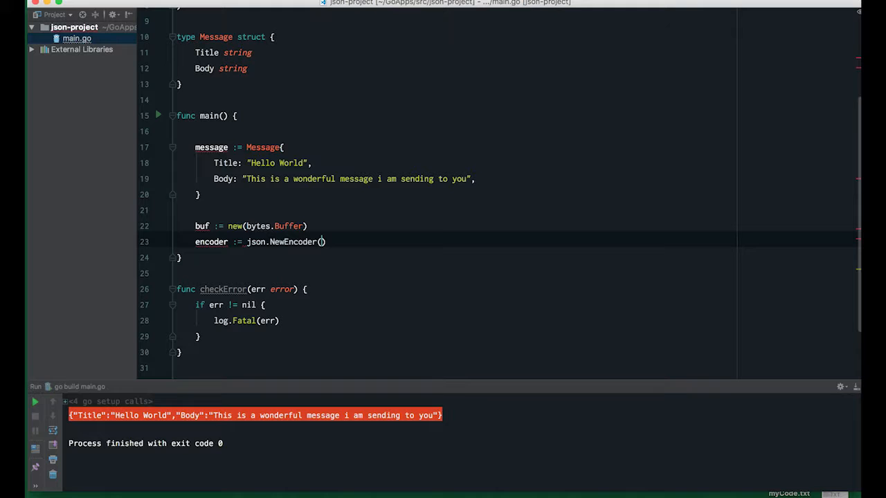
{"action": "type", "text": "BUF"}
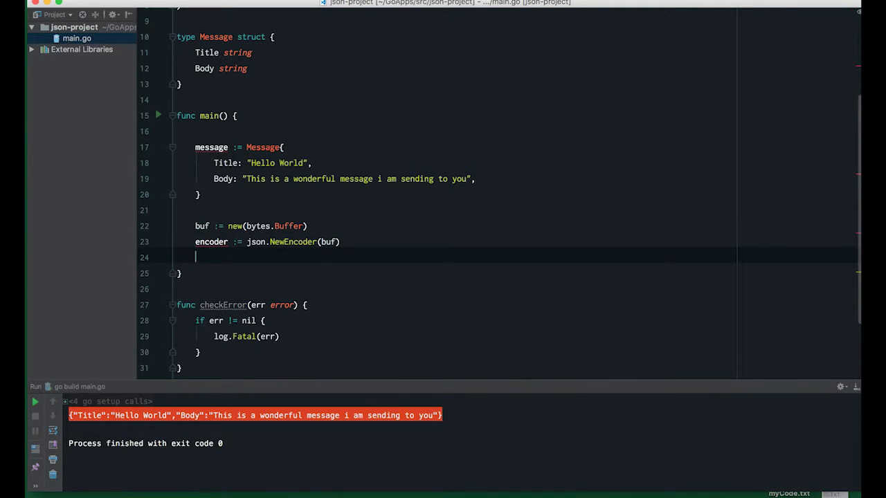
{"action": "type", "text": "encoder.E"}
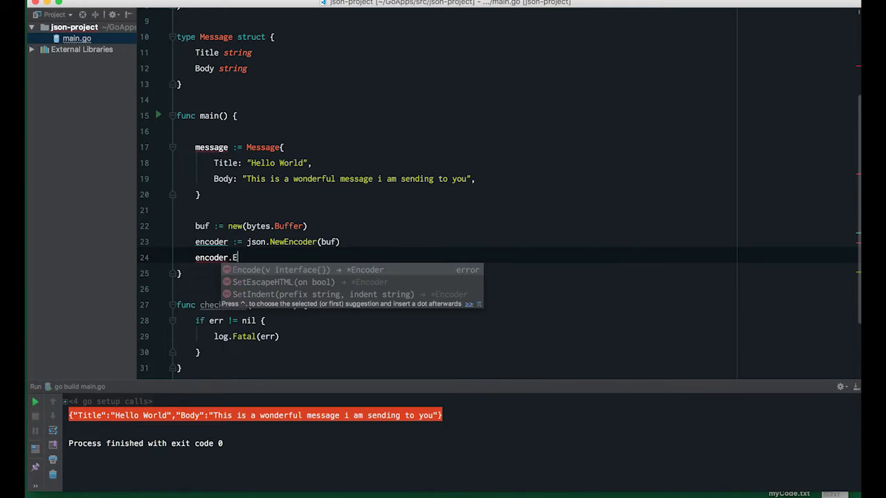
{"action": "type", "text": "ncode(message)"}
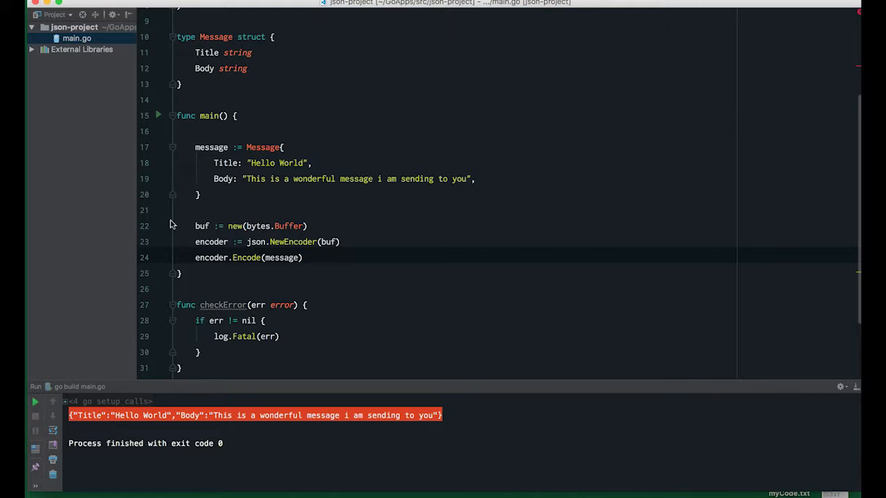
{"action": "double_click", "coordinate": [252, 226]}
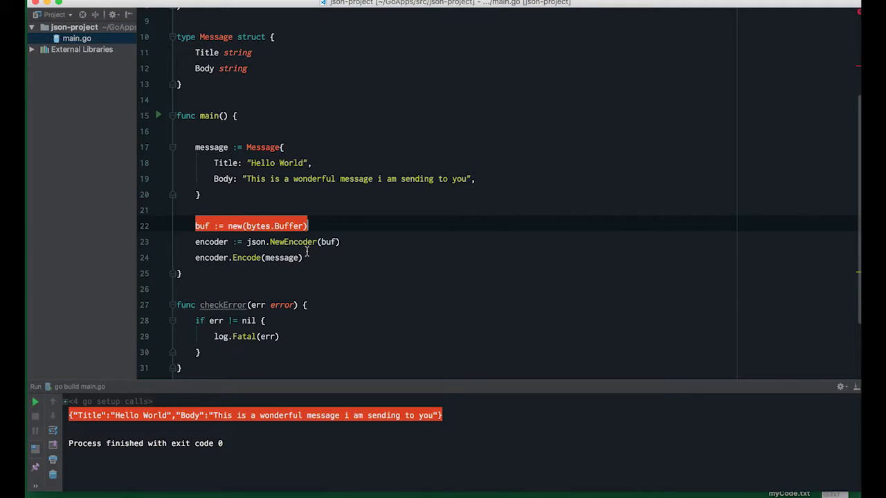
Write io.Copy(os.Stdout, buf) and check that io and os were added to the imports
{"action": "key", "text": "enter"}
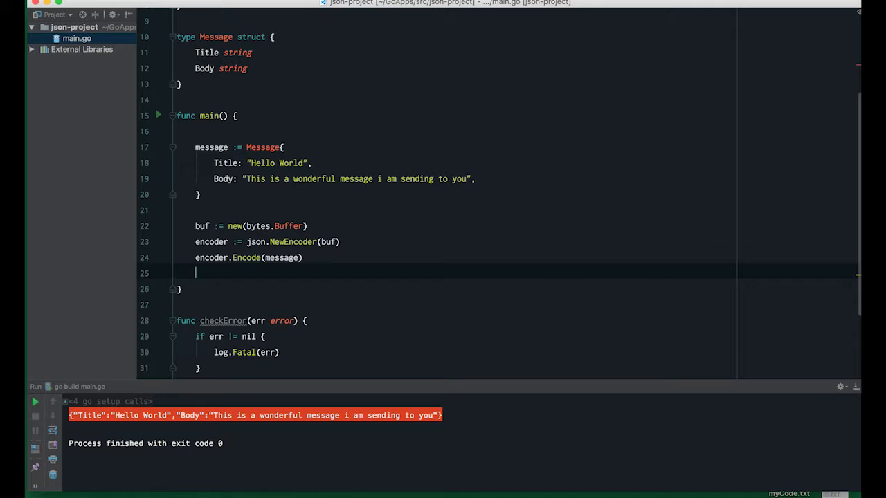
{"action": "type", "text": "i"}
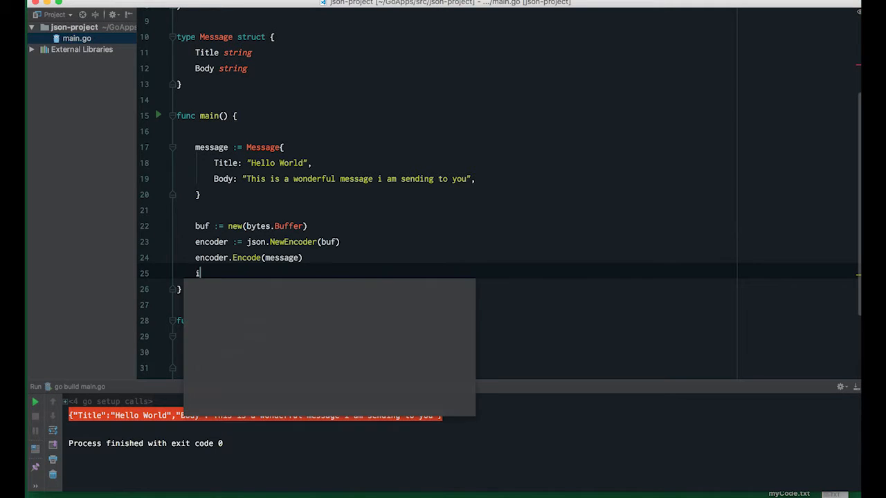
{"action": "type", "text": "o.Cop"}
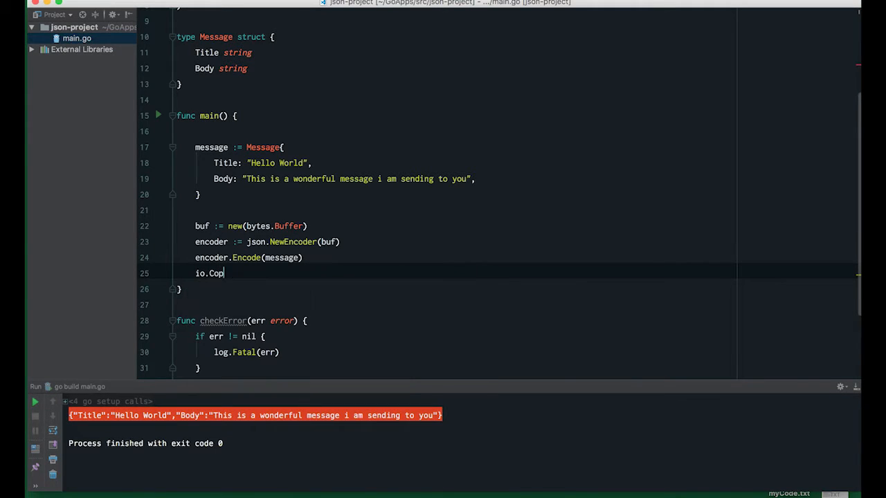
{"action": "type", "text": "y(os.Stdout, buf"}
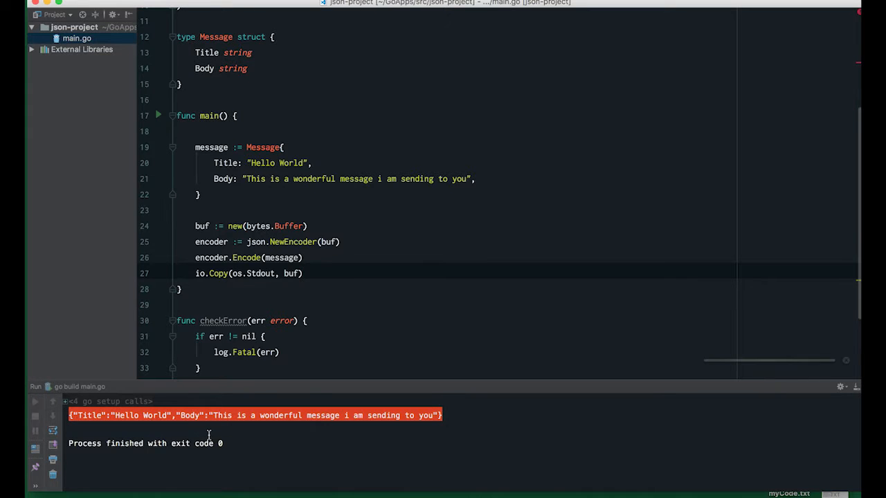
{"action": "scroll", "scroll_direction": "up", "scroll_amount": 3}
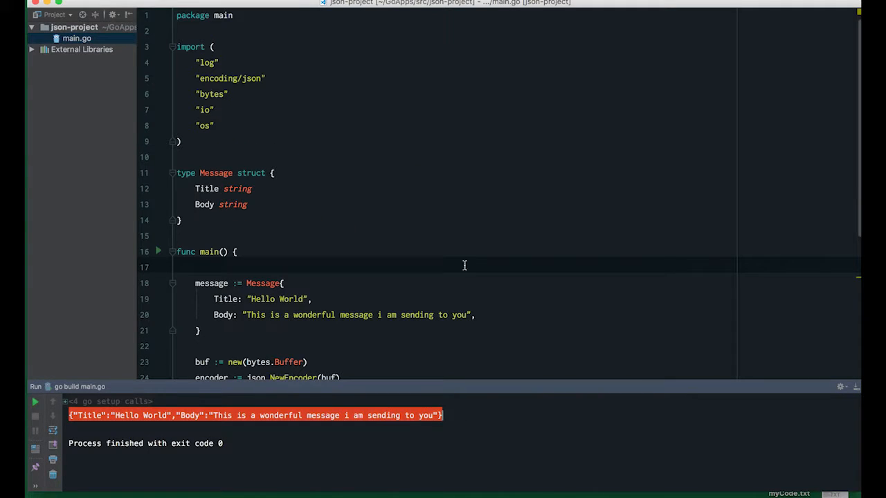
{"action": "scroll", "scroll_direction": "down", "scroll_amount": 3}
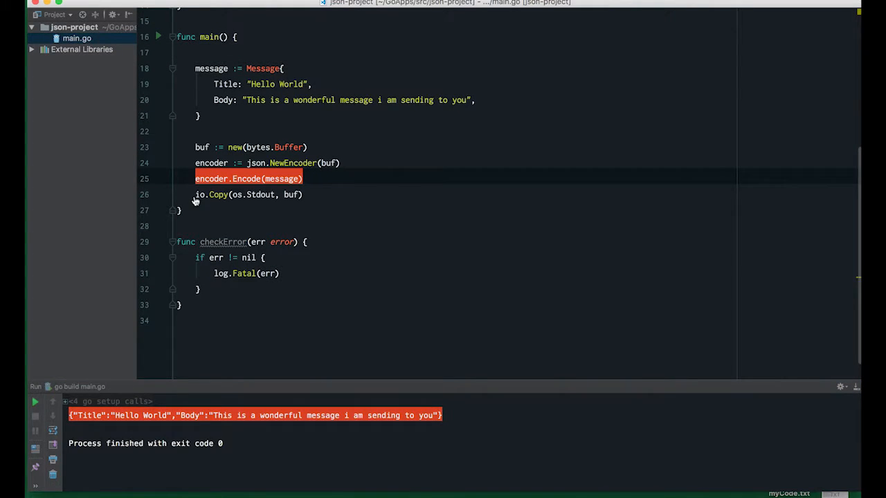
{"action": "left_click", "coordinate": [248, 193]}
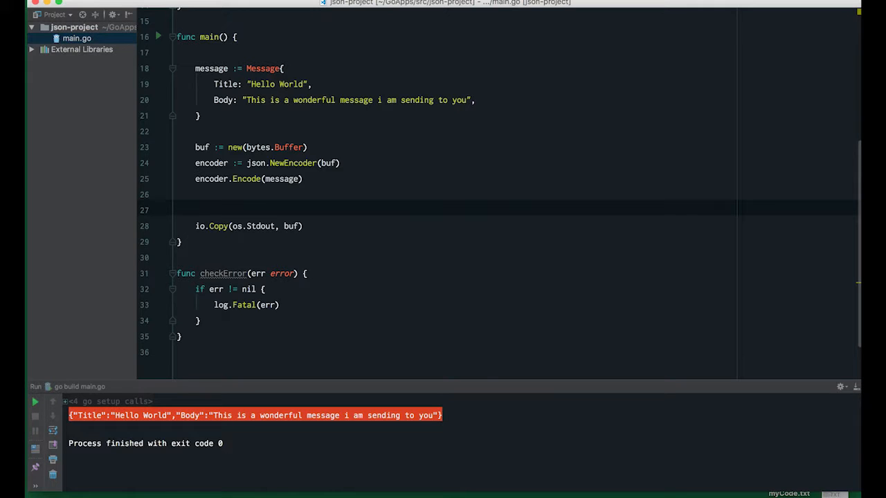
Create the file with file, err := os.Create("") followed by checkError(err)
{"action": "type", "text": "file, er"}
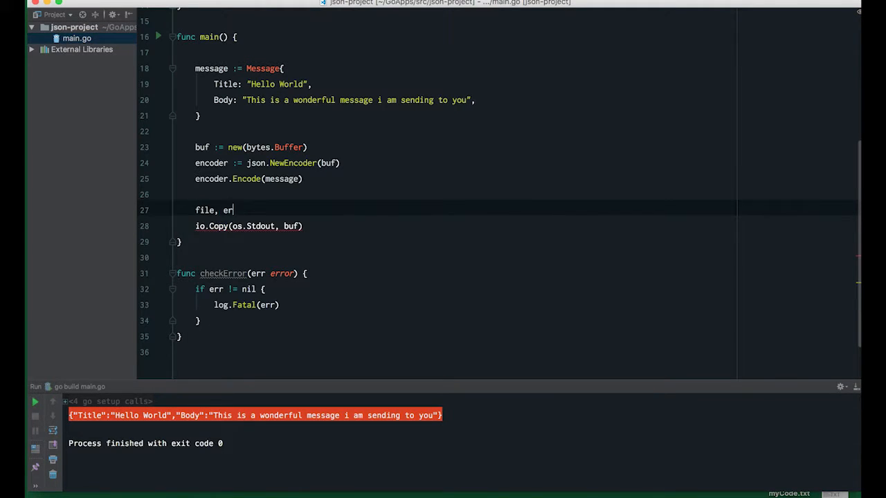
{"action": "type", "text": "r := os."}
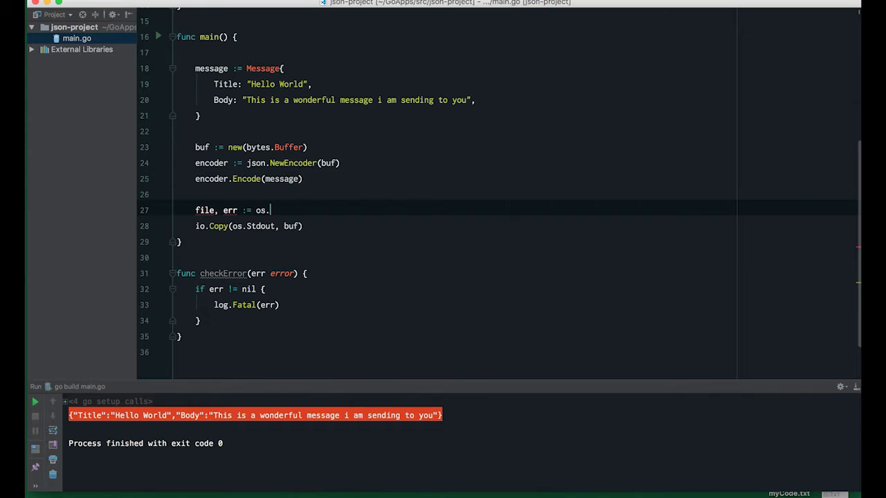
{"action": "type", "text": "Create(\"\")"}
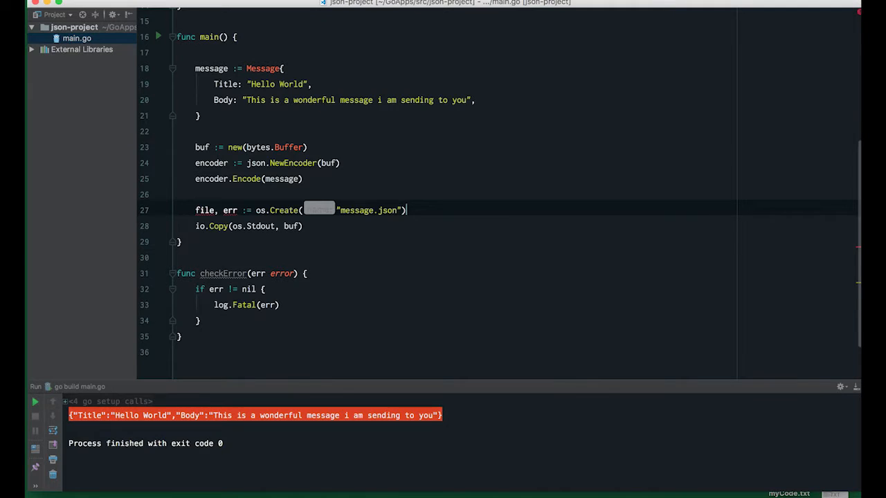
{"action": "type", "text": "check(e"}
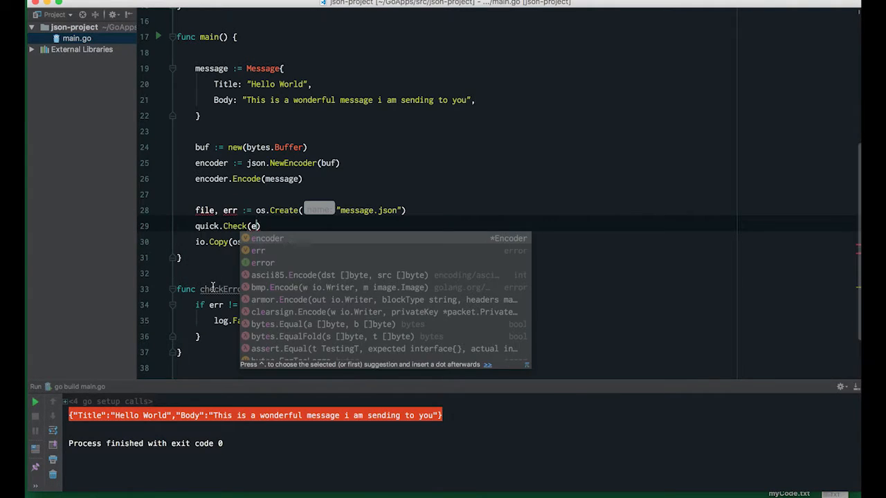
{"action": "key", "text": "Escape"}
{"action": "type", "text": "Error"}
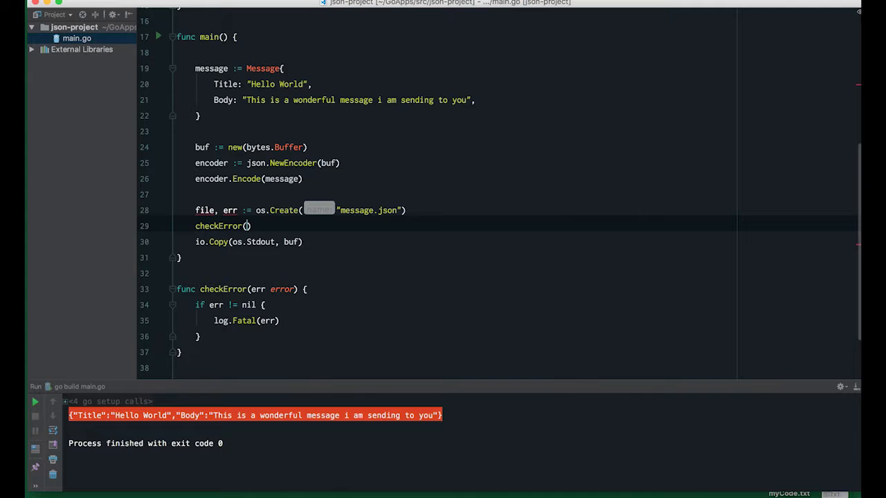
{"action": "type", "text": "err"}
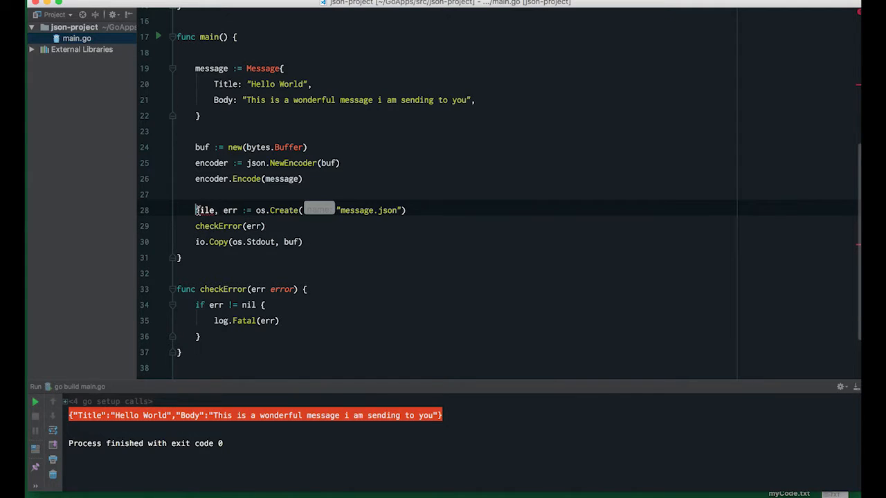
Add defer file.Close() below the error check with a blank line after it
{"action": "key", "text": "Return"}
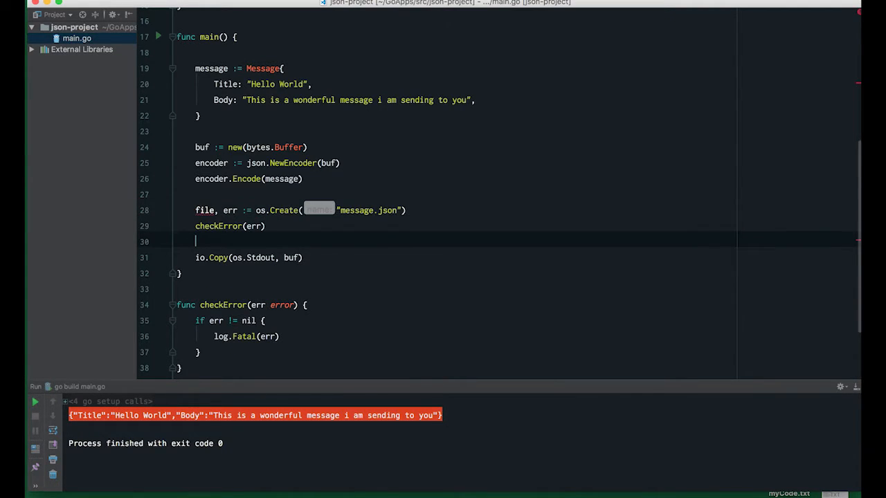
{"action": "type", "text": "defer"}
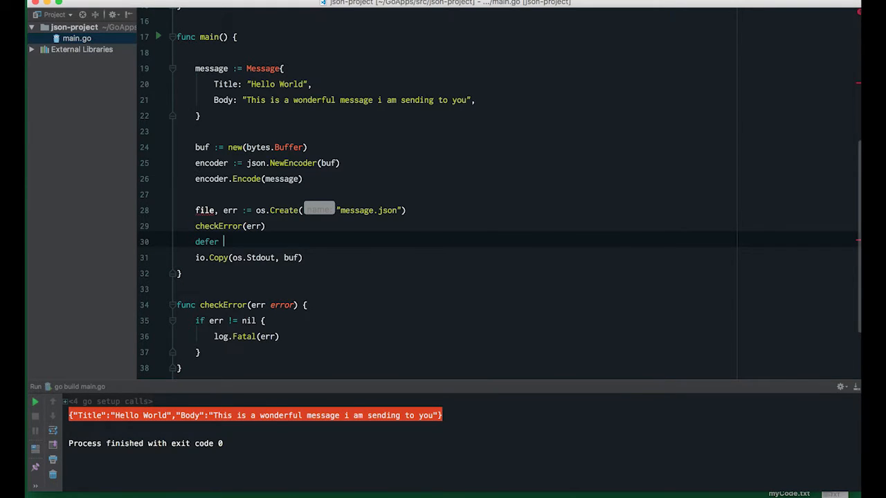
{"action": "type", "text": "file.Chmod("}
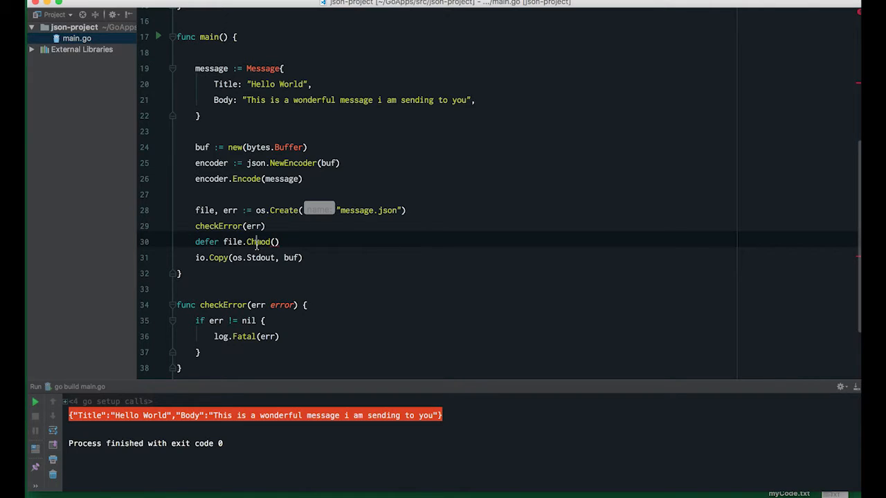
{"action": "type", "text": "Close"}
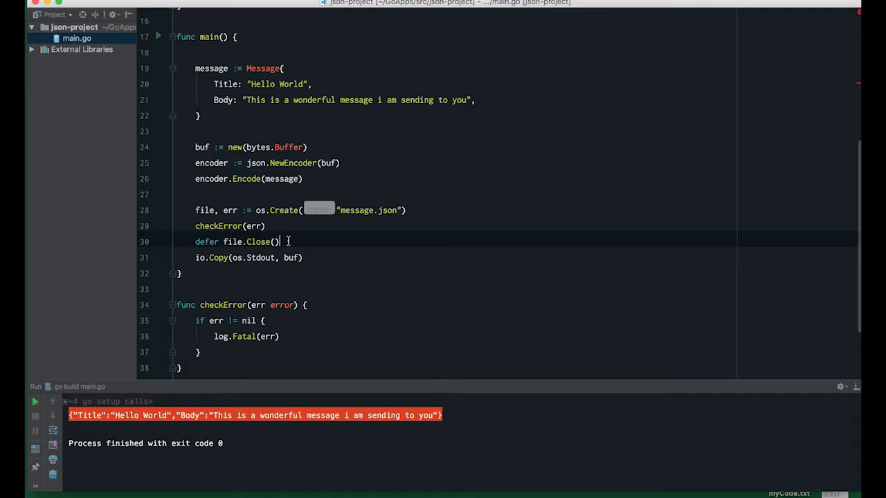
{"action": "key", "text": "Return"}
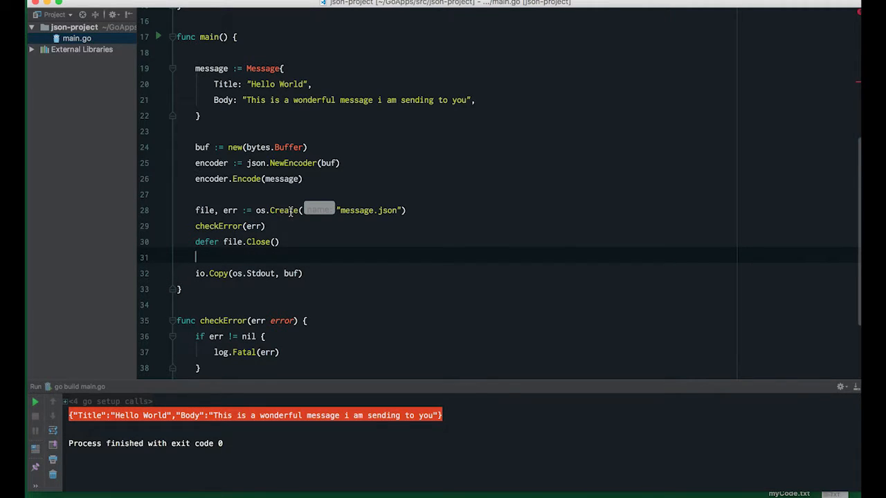
{"action": "left_click", "coordinate": [284, 210]}
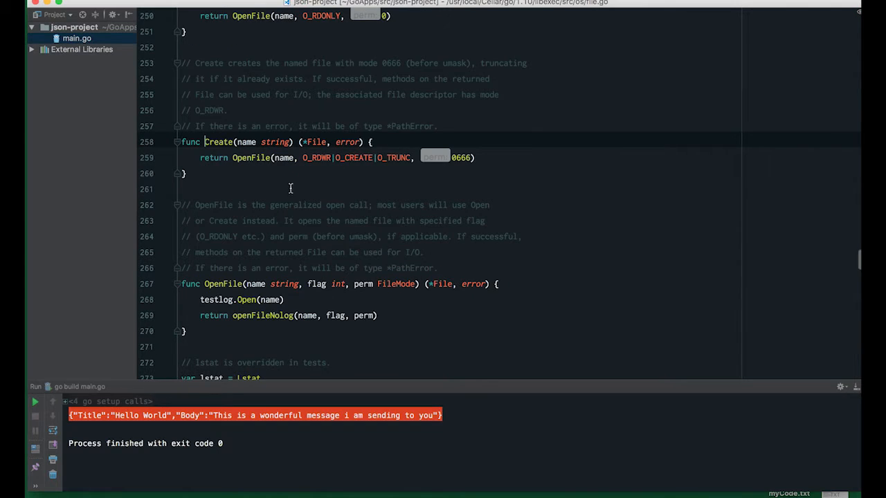
{"action": "mouse_move", "coordinate": [220, 141]}
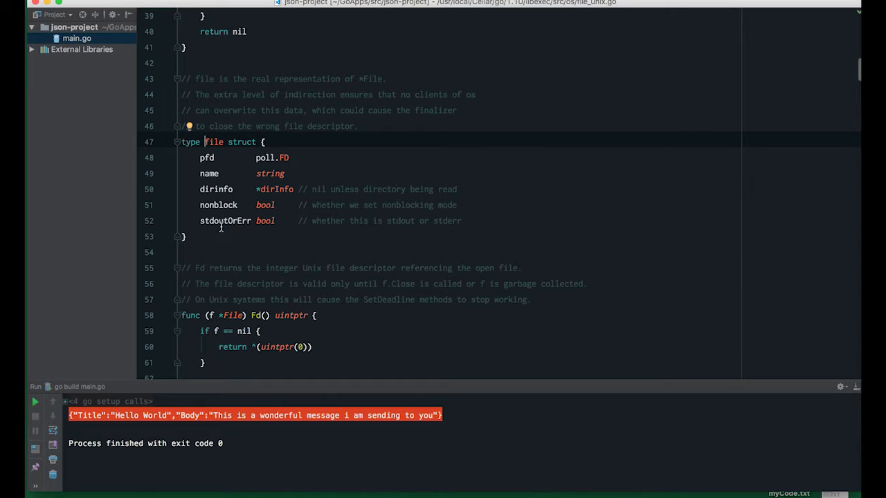
{"action": "scroll", "scroll_direction": "down", "scroll_amount": 3}
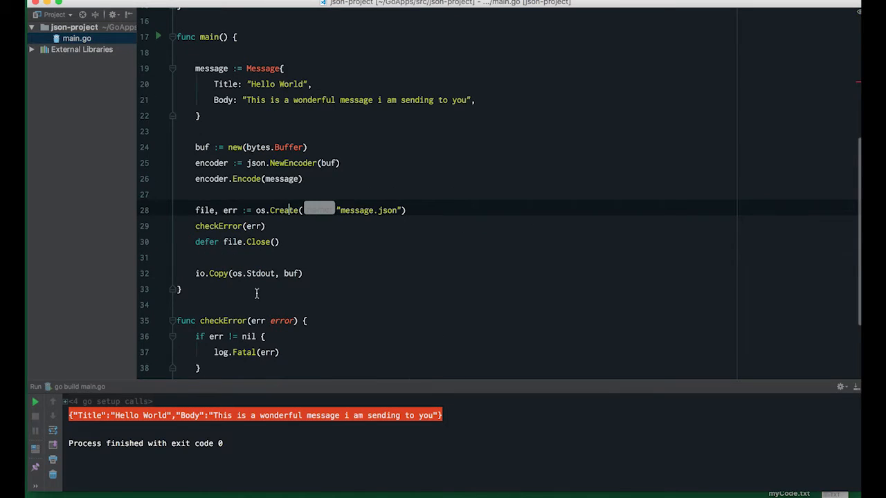
{"action": "mouse_move", "coordinate": [233, 274]}
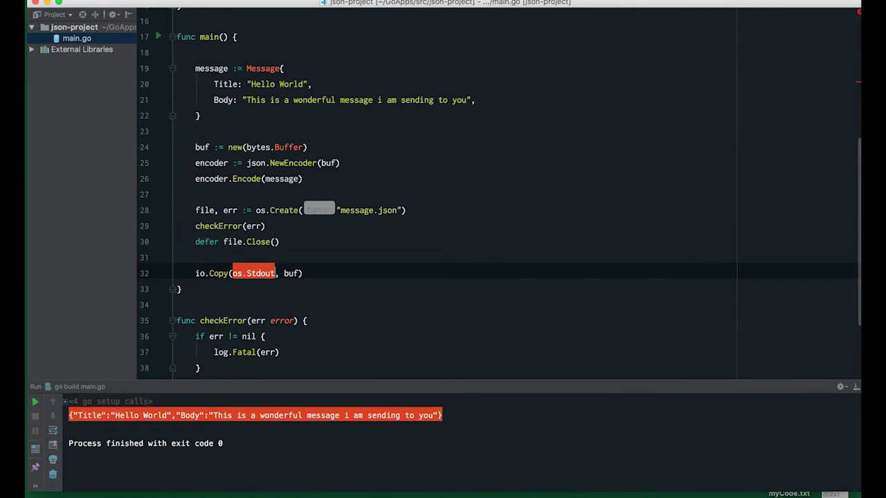
Copy the buffer into file instead of os.Stdout, rerun, and view the generated message.json
{"action": "type", "text": "file"}
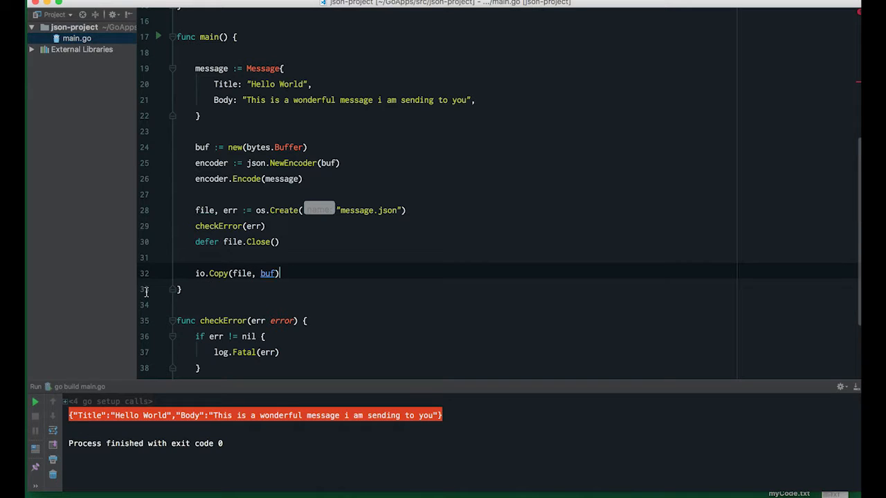
{"action": "left_click", "coordinate": [35, 401]}
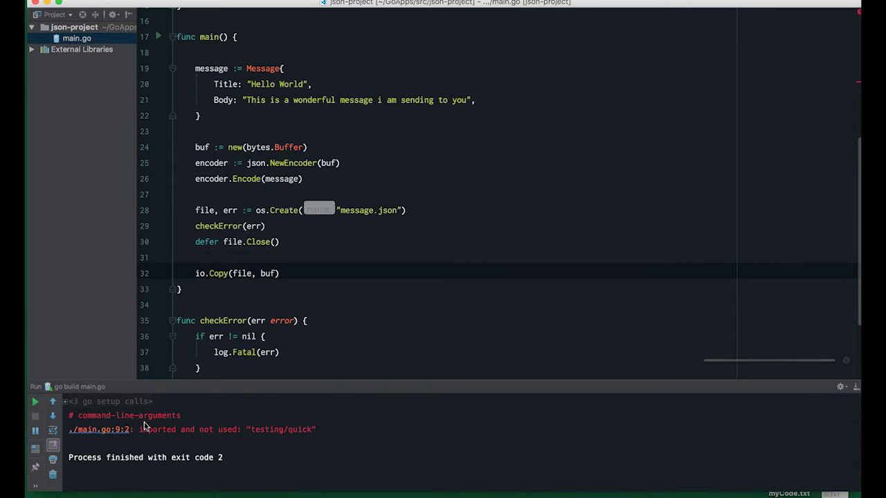
{"action": "left_click", "coordinate": [34, 402]}
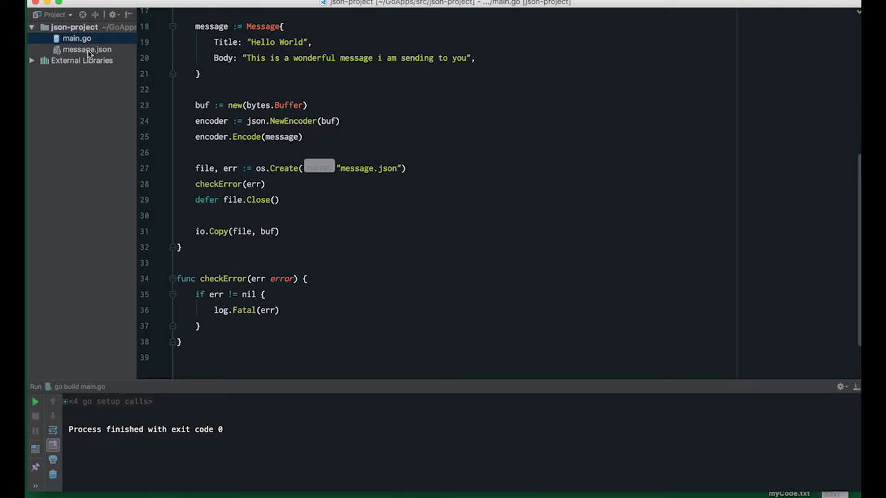
{"action": "left_click", "coordinate": [87, 49]}
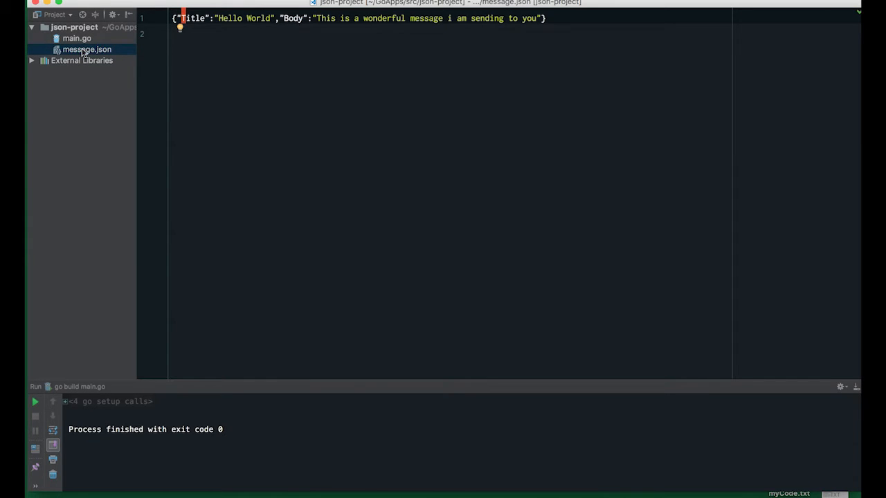
Tag the struct fields with `json:"title"` and `json:"body"`
{"action": "left_click", "coordinate": [77, 39]}
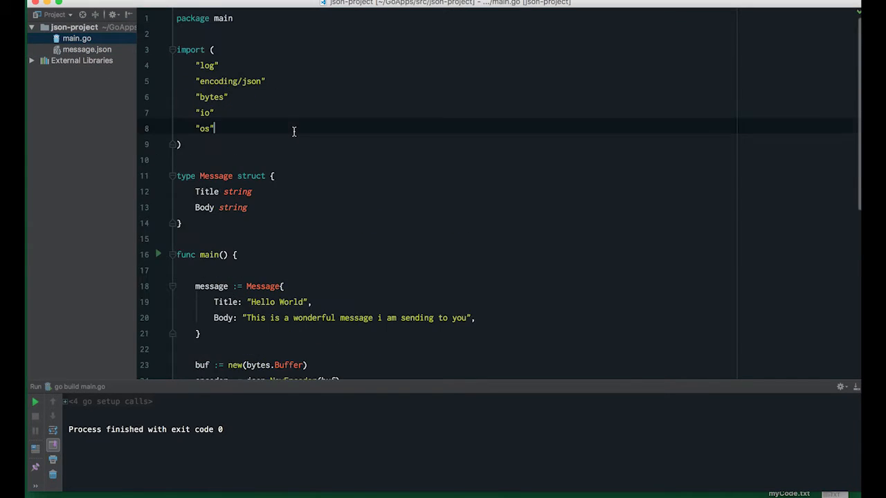
{"action": "left_click", "coordinate": [253, 191]}
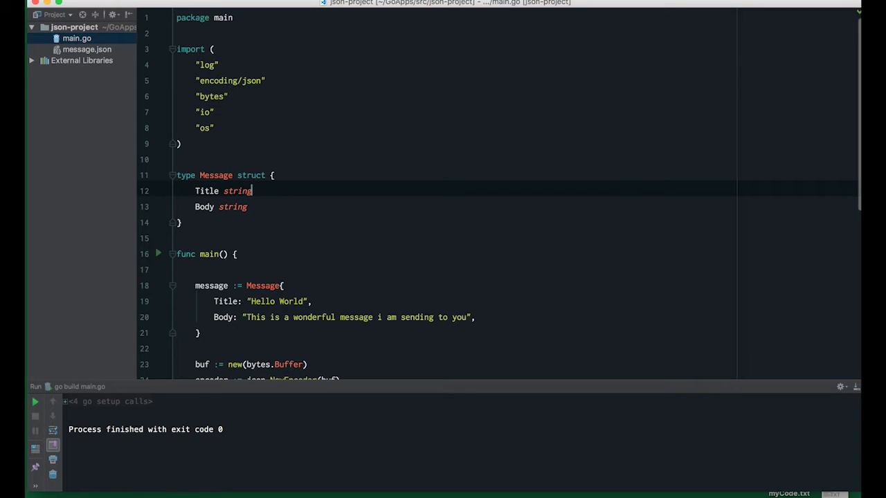
{"action": "type", "text": "`json:\"title\"`"}
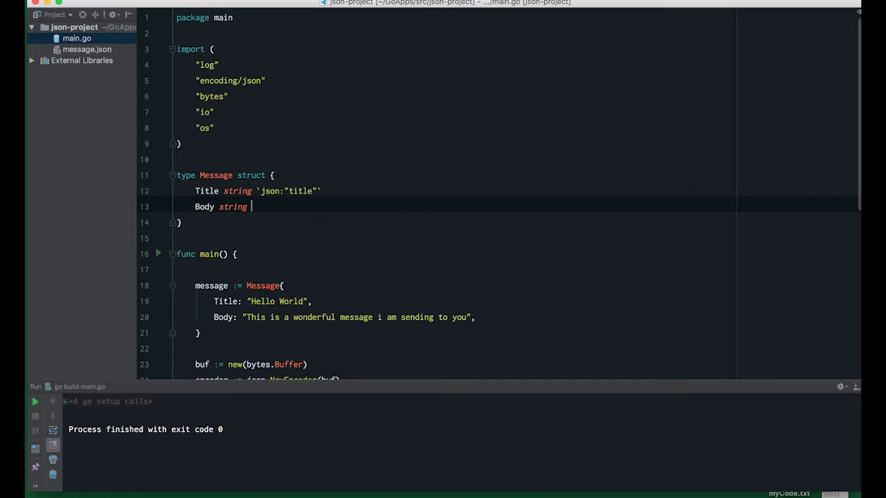
{"action": "type", "text": "js"}
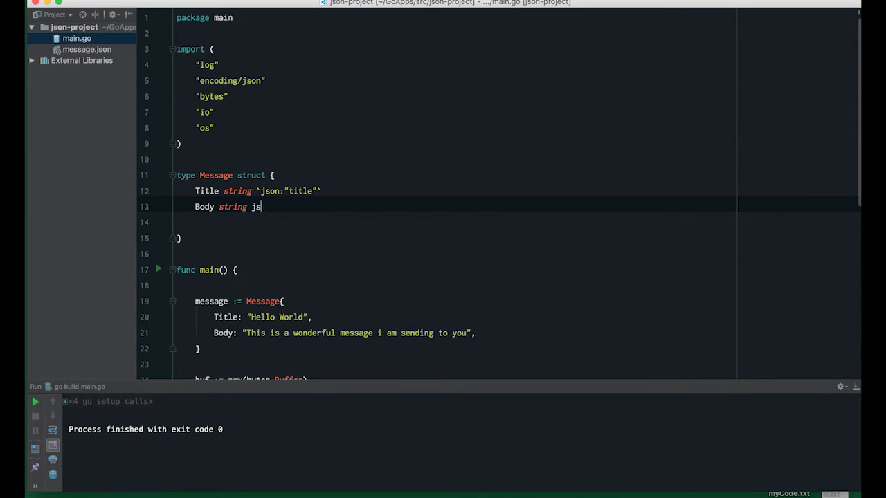
{"action": "scroll", "scroll_direction": "down", "scroll_amount": 3}
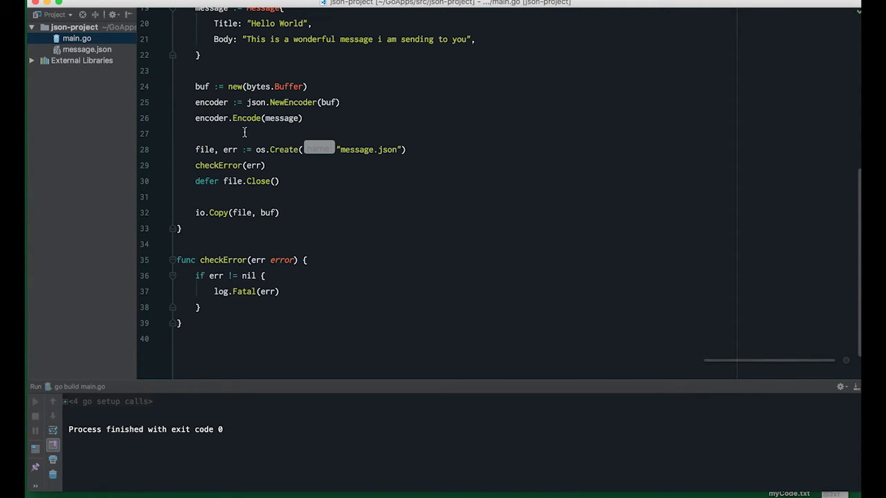
Check that message.json now shows lowercase title and body keys, then return to main.go
{"action": "left_click", "coordinate": [85, 50]}
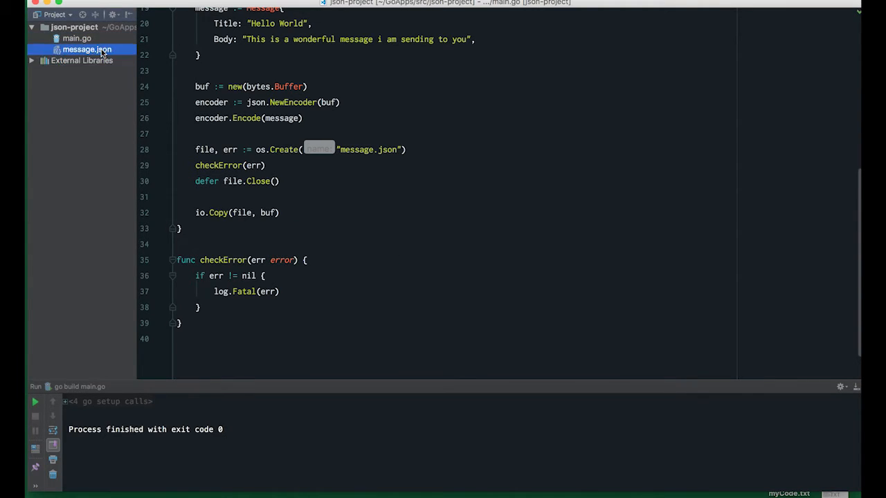
{"action": "left_click", "coordinate": [87, 50]}
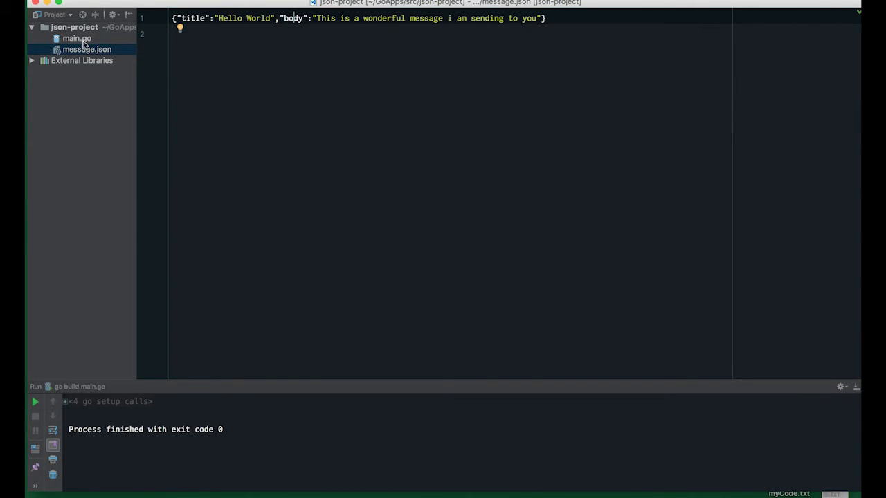
{"action": "left_click", "coordinate": [78, 39]}
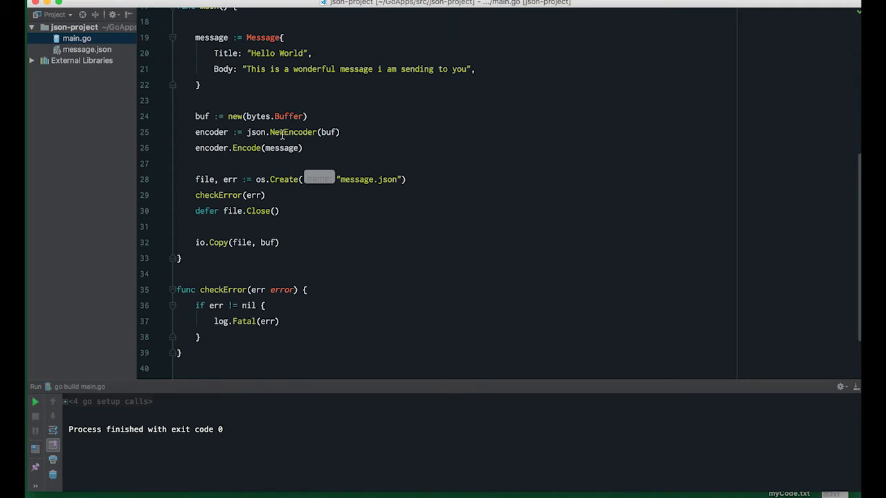
{"action": "mouse_move", "coordinate": [325, 180]}
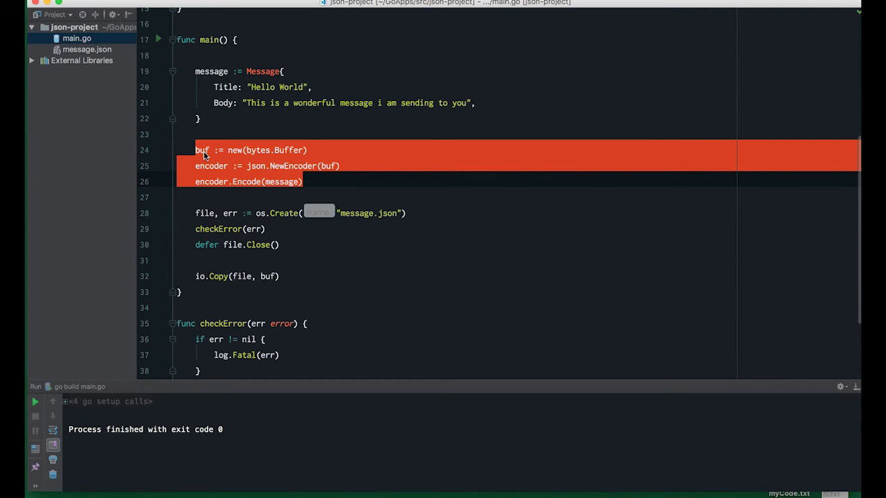
Comment out the os.Create-to-io.Copy lines and add fmt.Println(buf.String()) with fmt imported
{"action": "left_click", "coordinate": [222, 149]}
{"action": "type", "text": "fmt."}
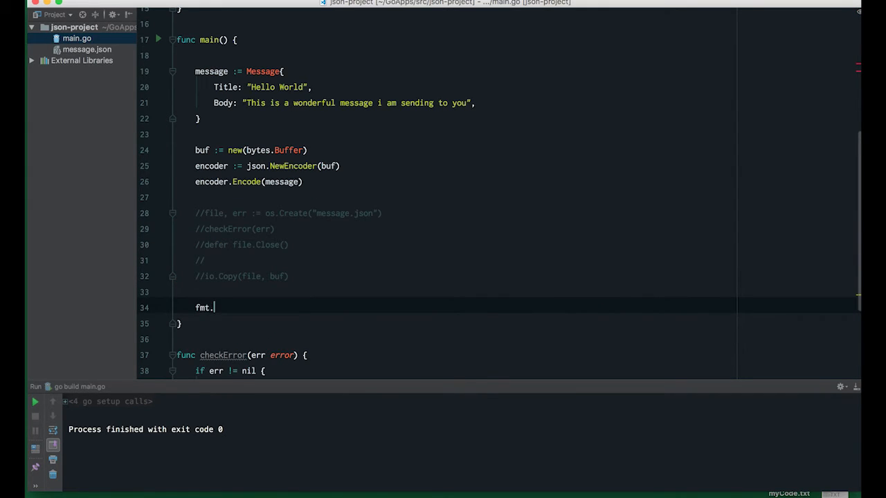
{"action": "type", "text": "Println(buf.S"}
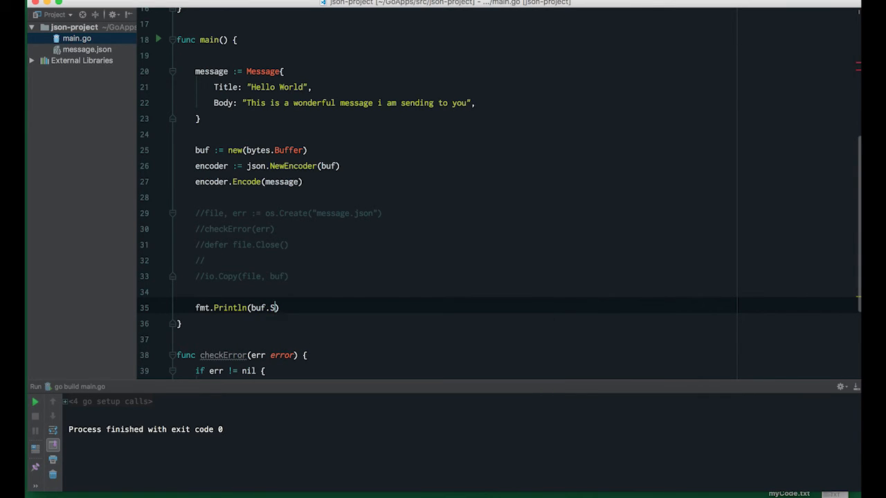
{"action": "scroll", "scroll_direction": "up", "scroll_amount": 3}
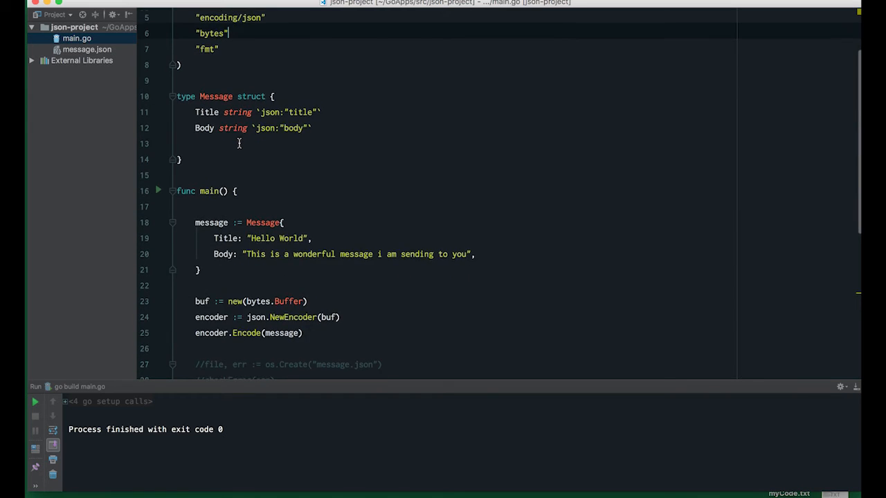
{"action": "scroll", "scroll_direction": "down", "scroll_amount": 3}
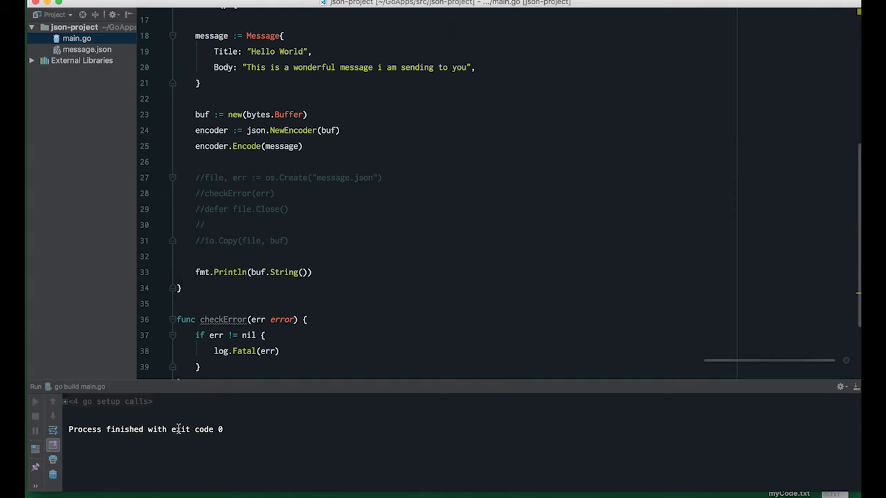
Run main.go so the console prints the JSON with "title" and "body" keys
{"action": "left_click", "coordinate": [35, 401]}
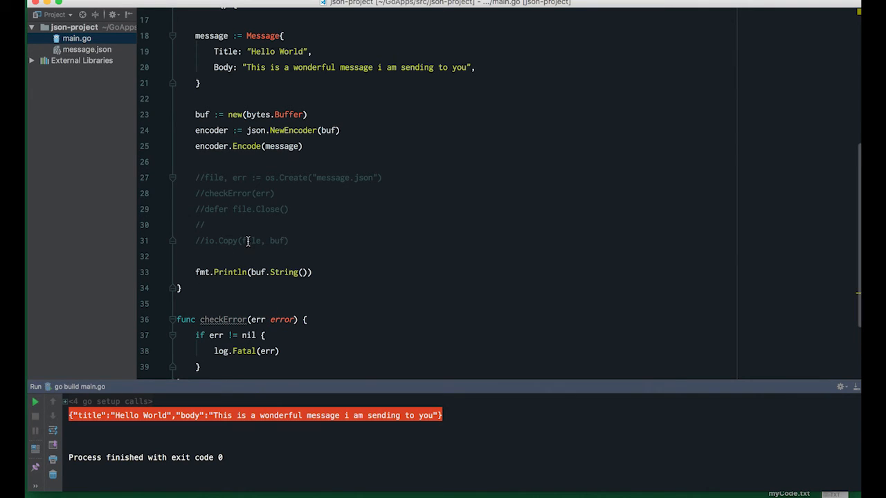
{"action": "mouse_move", "coordinate": [229, 280]}
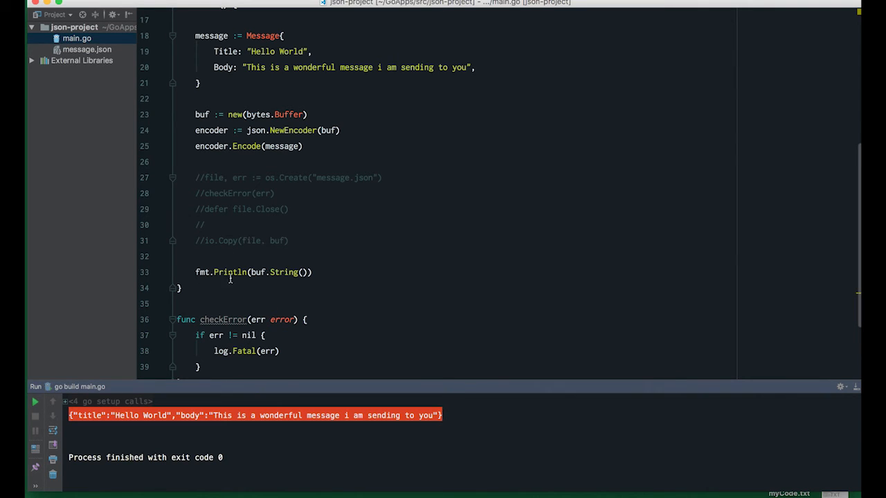
{"action": "mouse_move", "coordinate": [339, 411]}
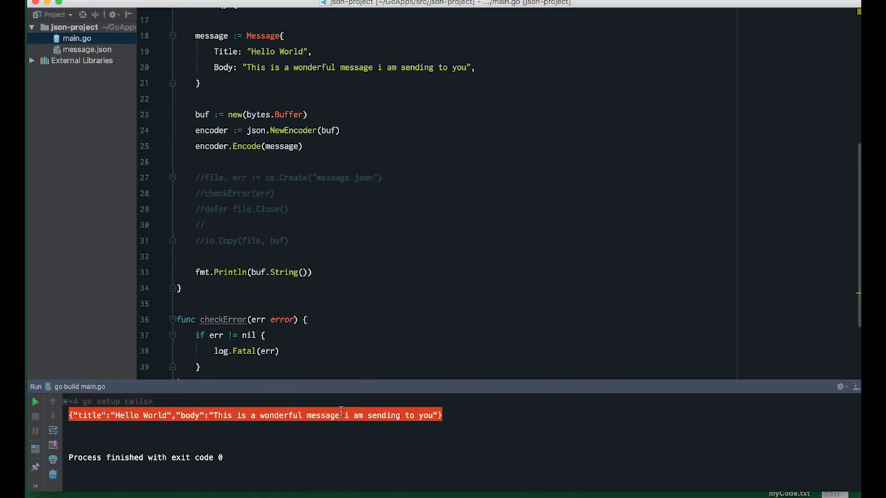
{"action": "mouse_move", "coordinate": [543, 210]}
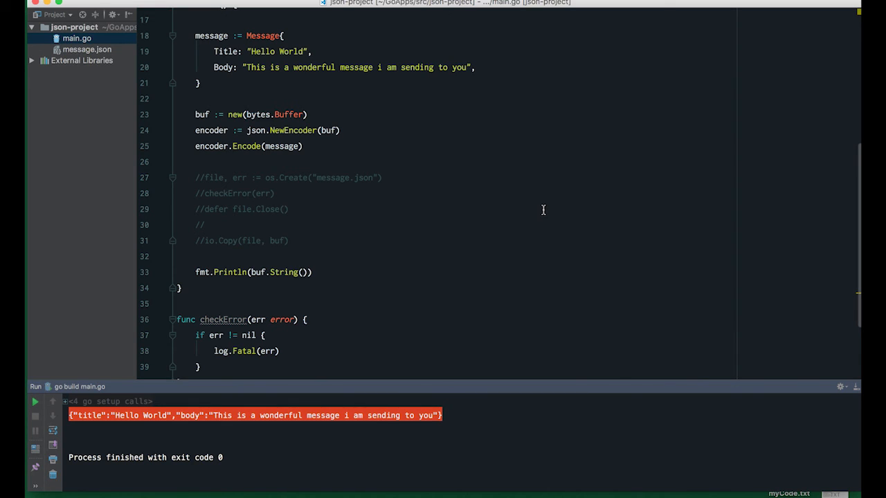
{"action": "mouse_move", "coordinate": [689, 220]}
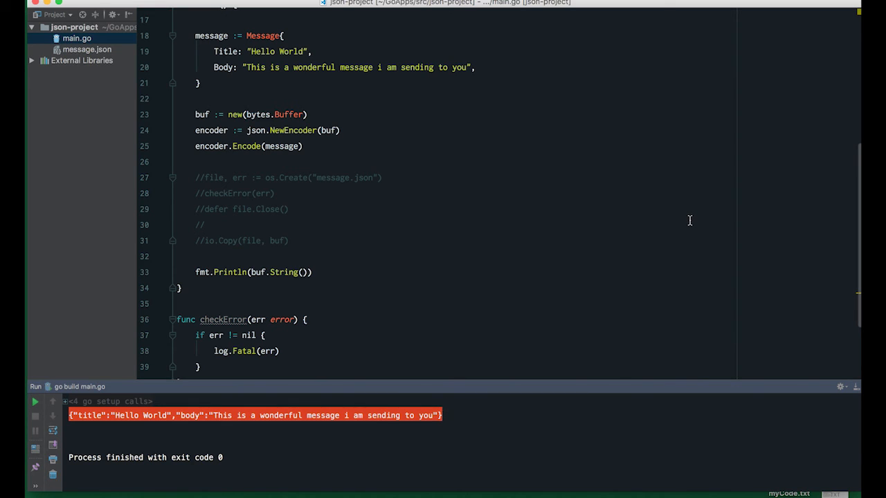